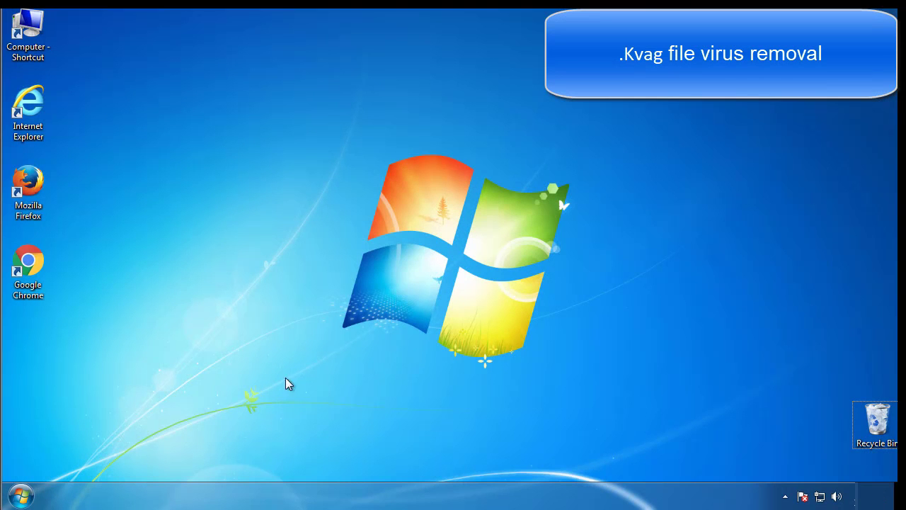
- Launch msconfig and enable Safe boot (Minimal) on the Boot tab
{"action": "left_click", "coordinate": [20, 495]}
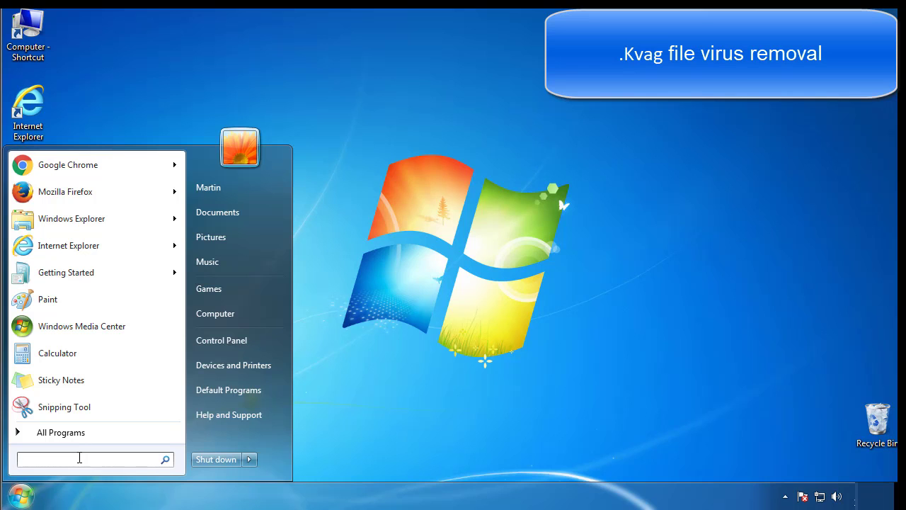
{"action": "type", "text": "mscon"}
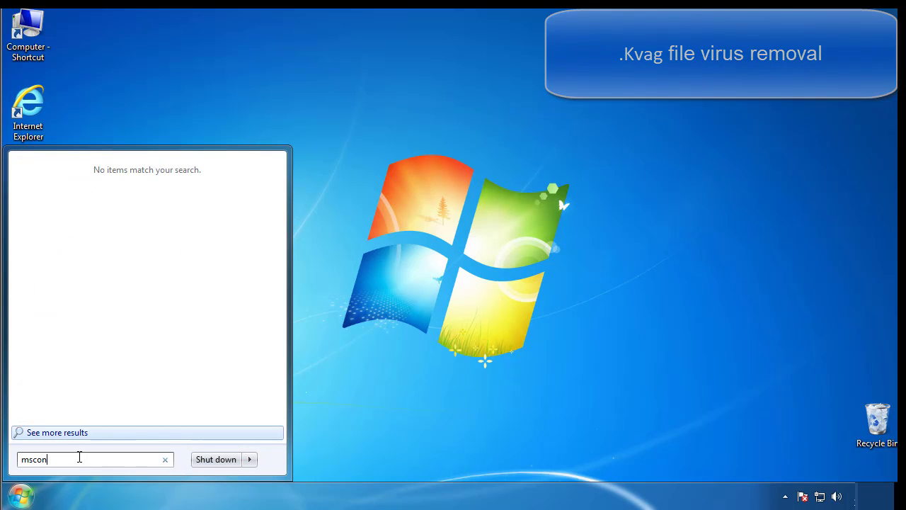
{"action": "key", "text": "Return"}
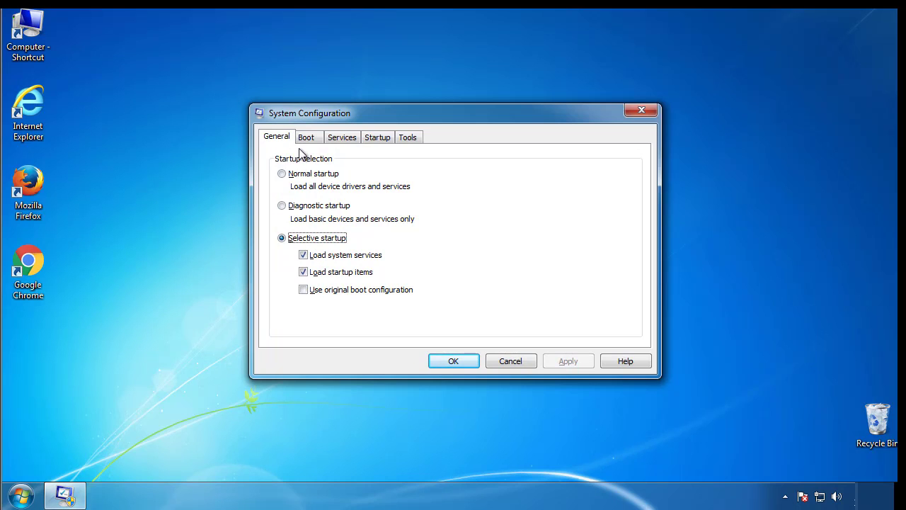
{"action": "left_click", "coordinate": [305, 137]}
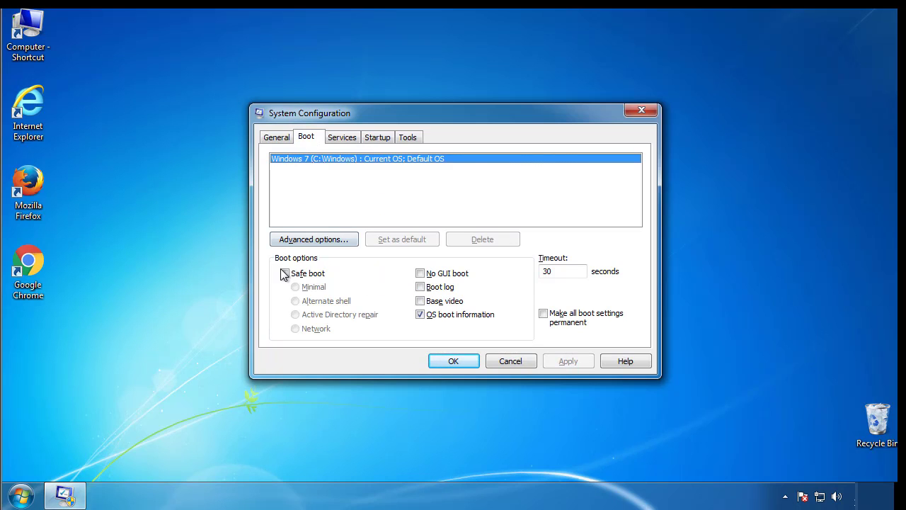
{"action": "left_click", "coordinate": [284, 273]}
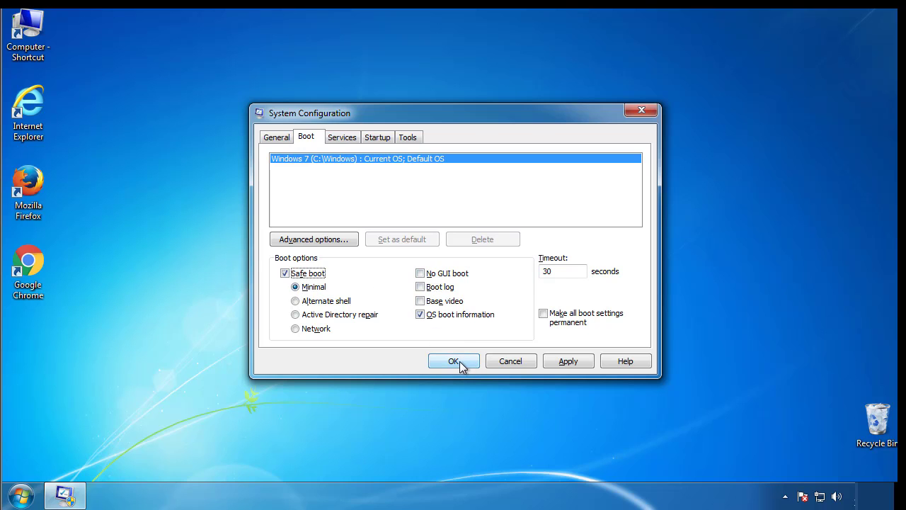
{"action": "left_click", "coordinate": [453, 361]}
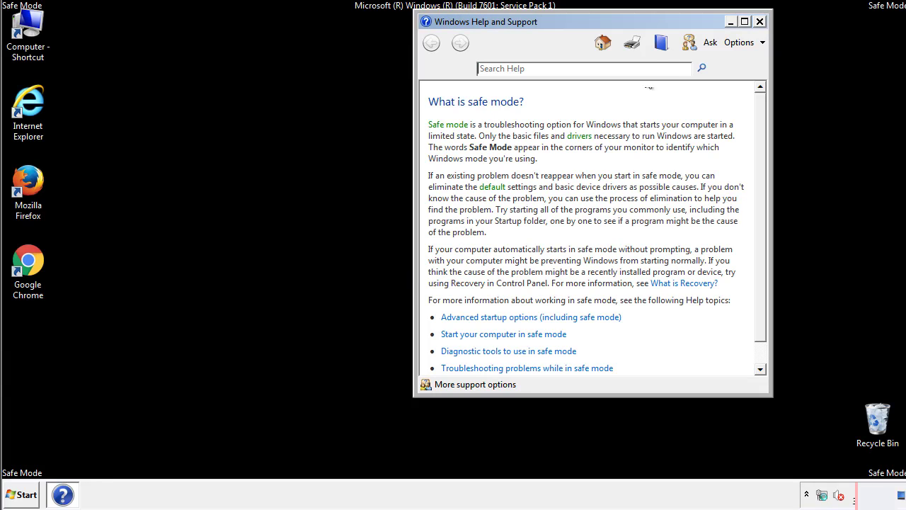
- Close Help, set Folder Options to show hidden files, folders and drives, and close Control Panel
{"action": "left_click", "coordinate": [759, 21]}
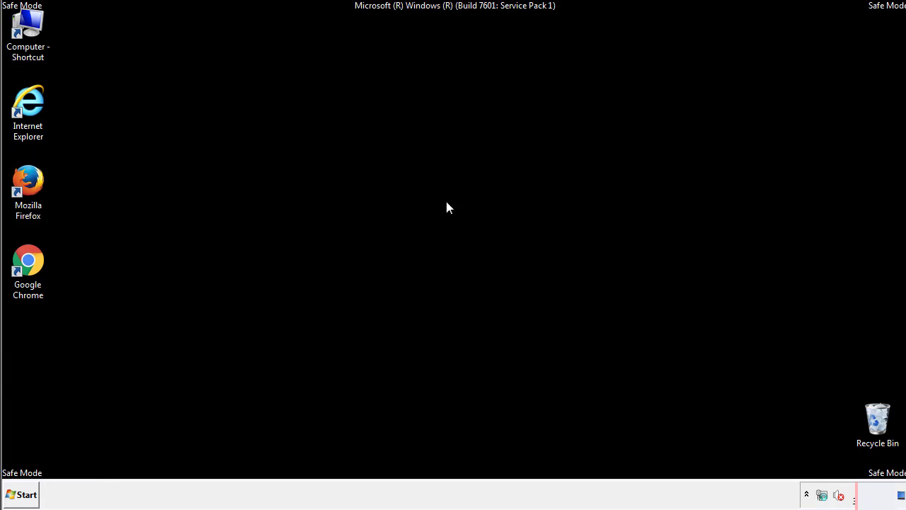
{"action": "left_click", "coordinate": [21, 494]}
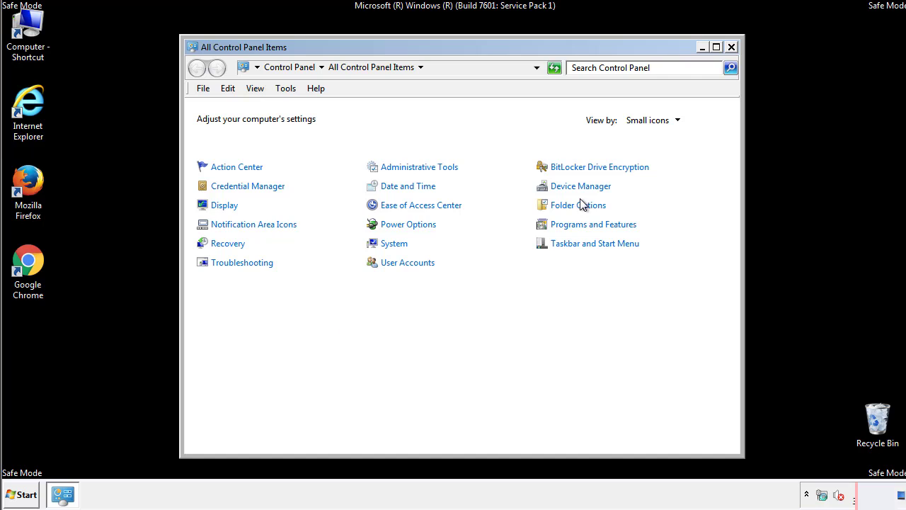
{"action": "left_click", "coordinate": [577, 204]}
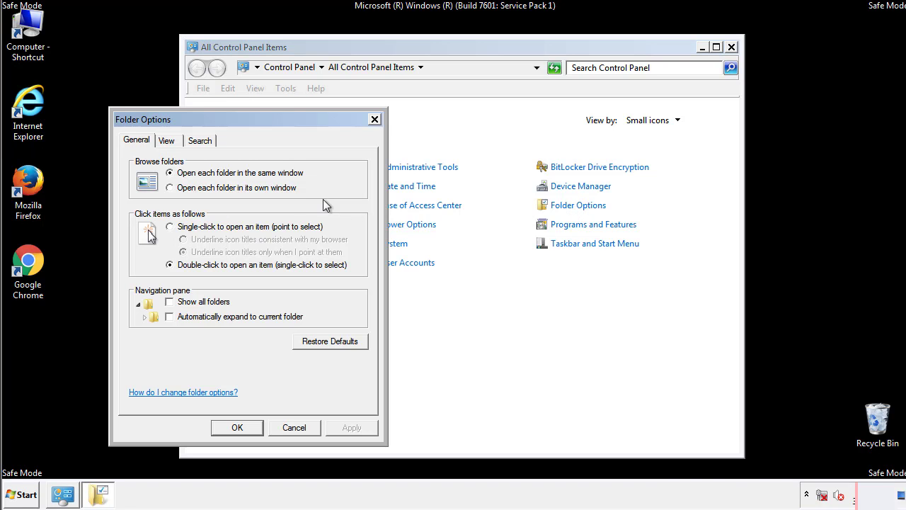
{"action": "left_click", "coordinate": [166, 141]}
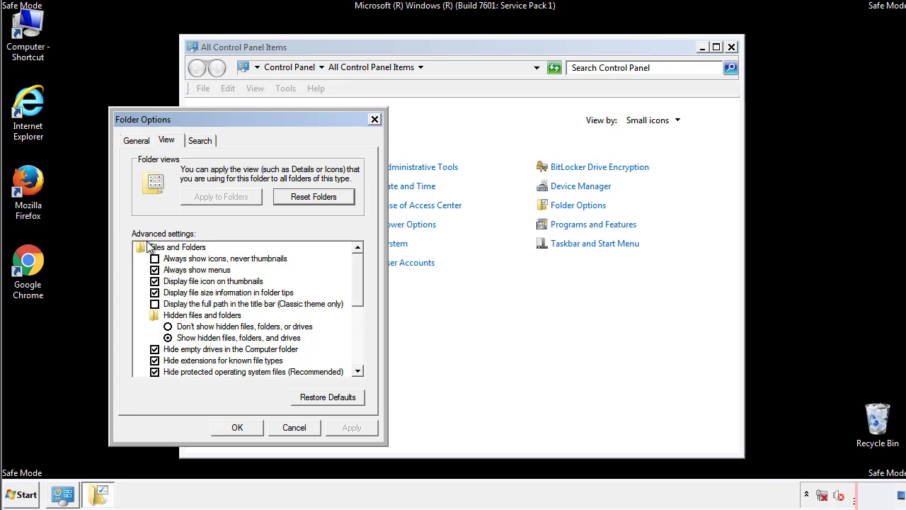
{"action": "mouse_move", "coordinate": [194, 340]}
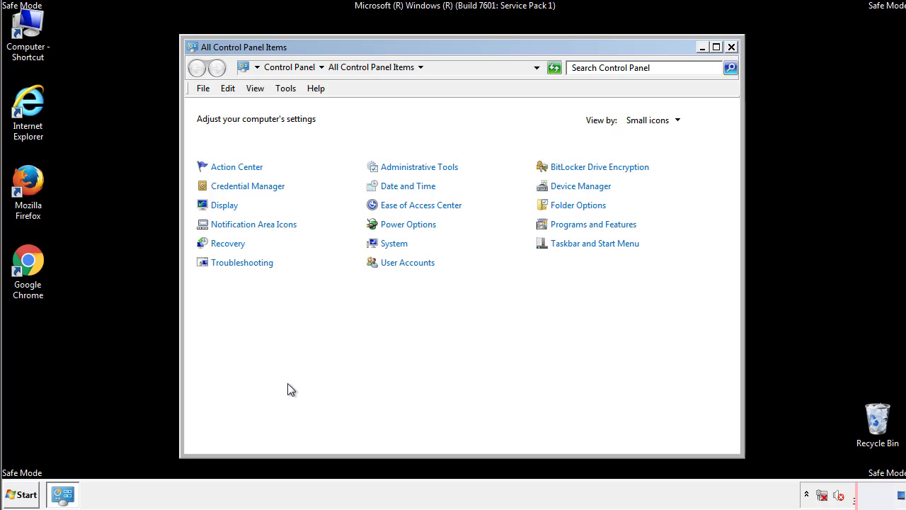
{"action": "left_click", "coordinate": [731, 46]}
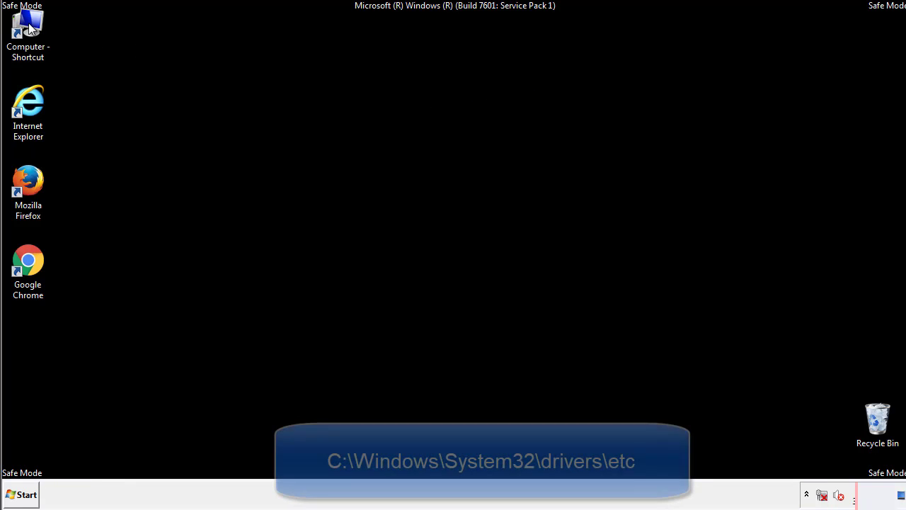
- Browse from Computer down to C:\Windows\System32\drivers\etc
{"action": "double_click", "coordinate": [28, 32]}
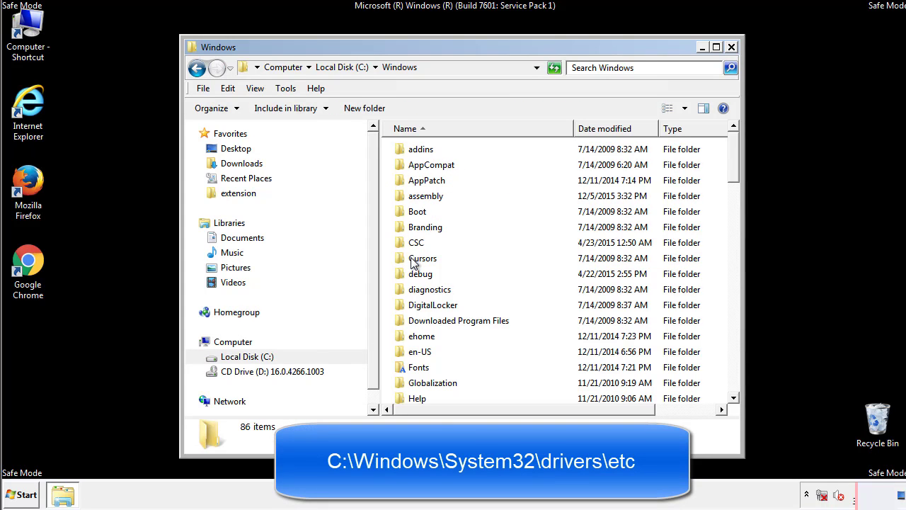
{"action": "scroll", "scroll_direction": "down", "scroll_amount": 3}
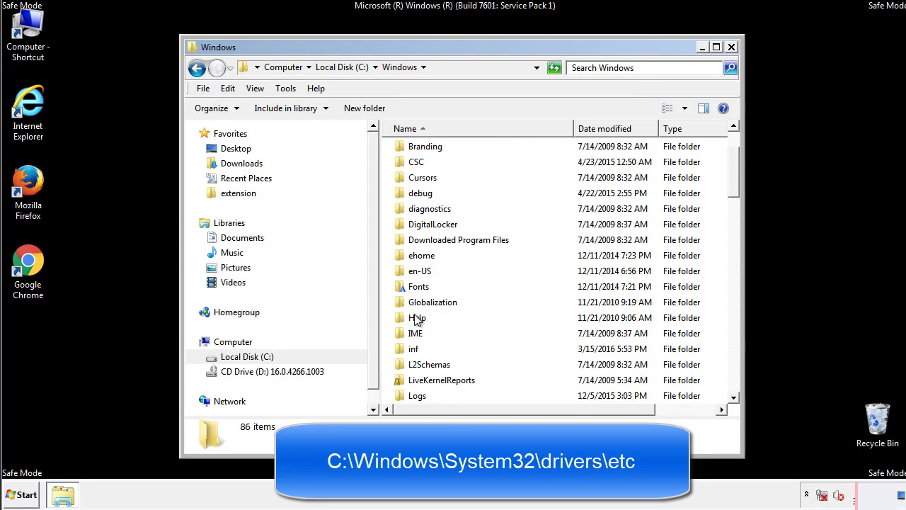
{"action": "scroll", "scroll_direction": "down", "scroll_amount": 3}
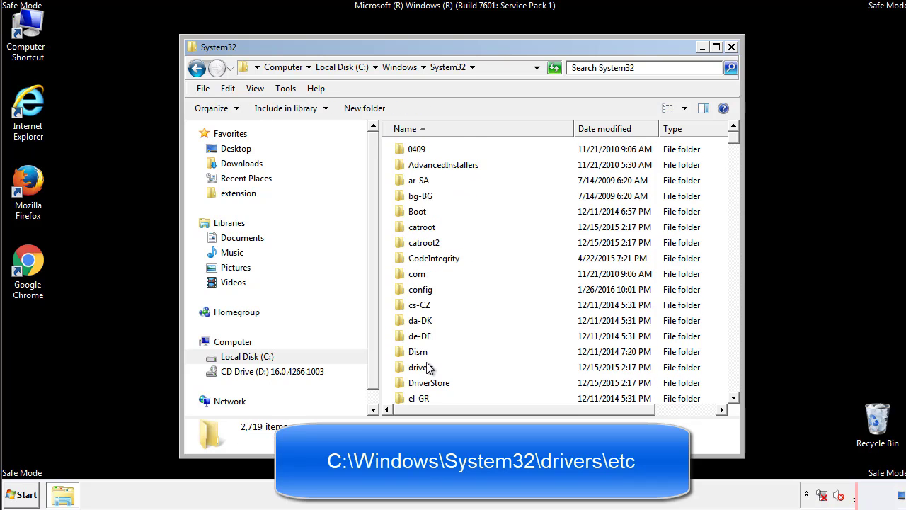
{"action": "mouse_move", "coordinate": [421, 371]}
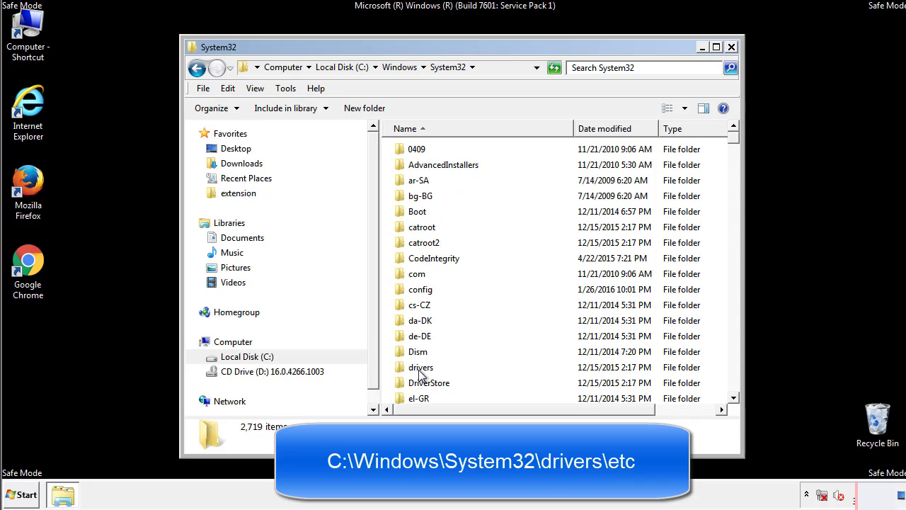
{"action": "double_click", "coordinate": [421, 367]}
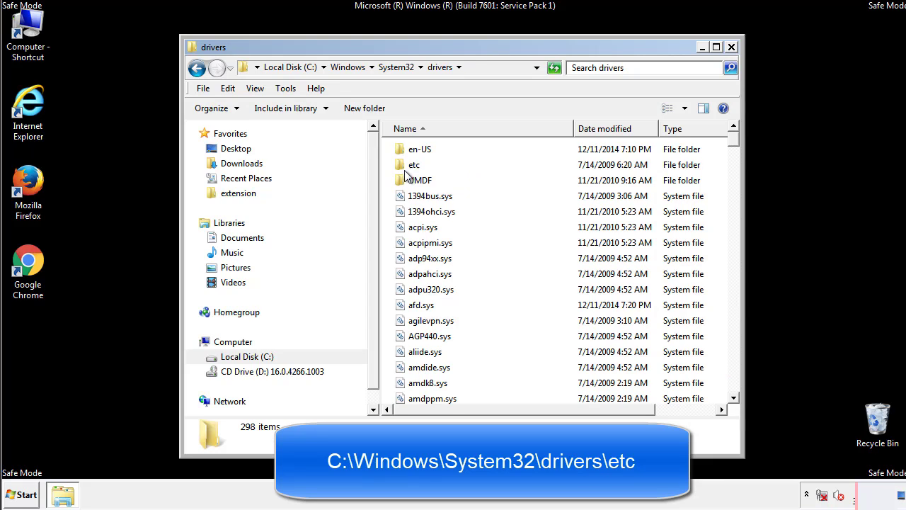
{"action": "double_click", "coordinate": [414, 164]}
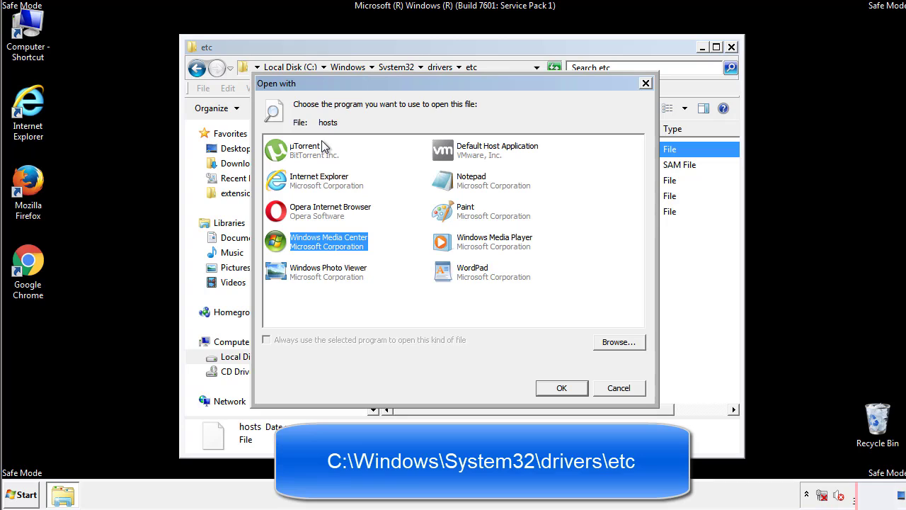
{"action": "mouse_move", "coordinate": [459, 185]}
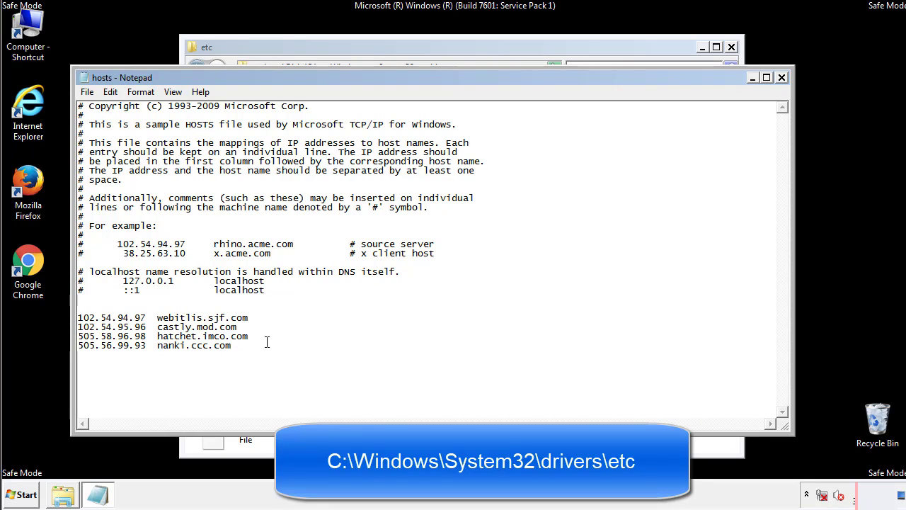
- Delete the four bottom host entries like webitlis.sjf.com, then close Notepad and the folder
{"action": "left_click_drag", "start_coordinate": [78, 317], "coordinate": [249, 346]}
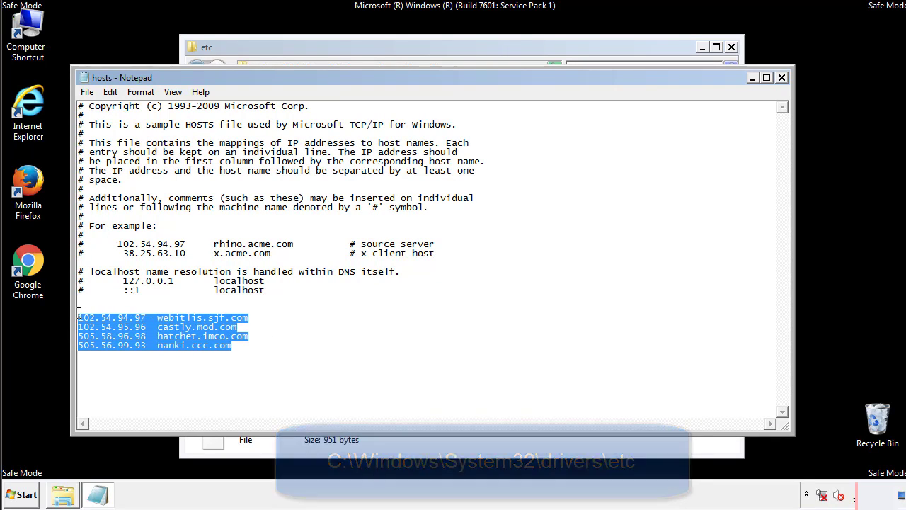
{"action": "key", "text": "Delete"}
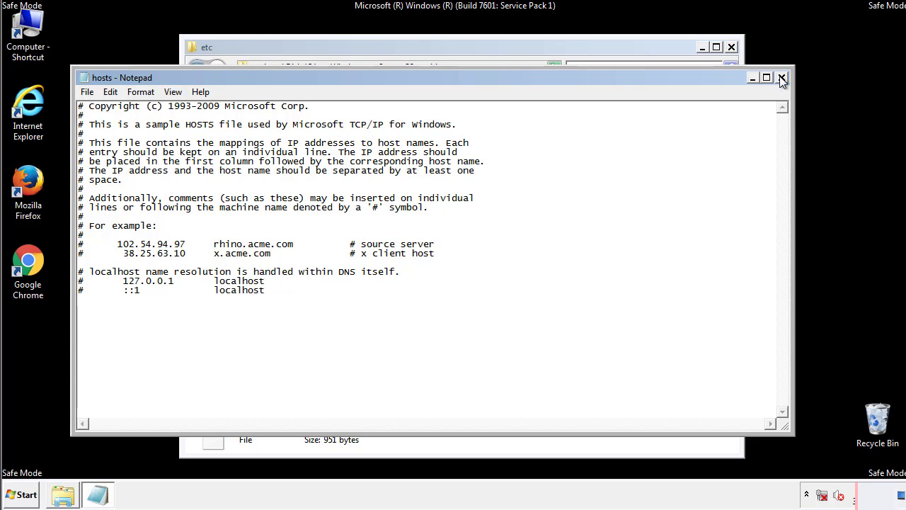
{"action": "left_click", "coordinate": [783, 77]}
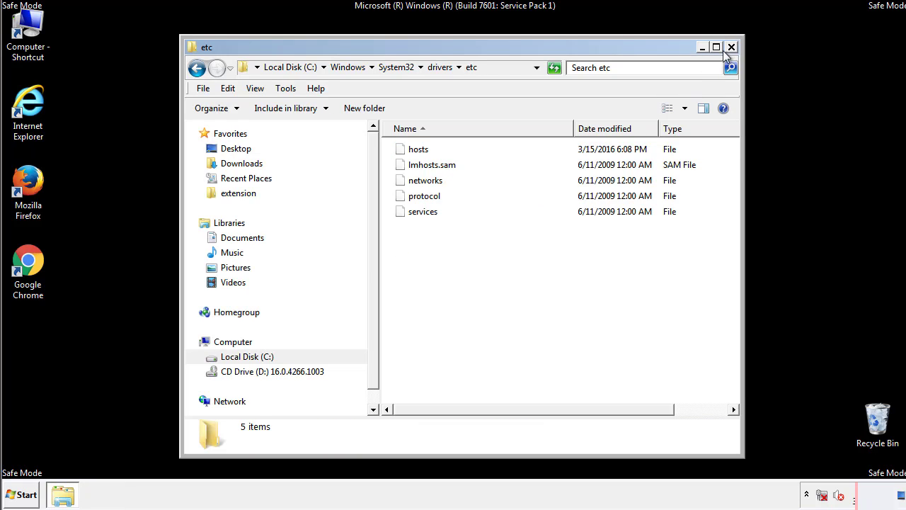
{"action": "left_click", "coordinate": [731, 47]}
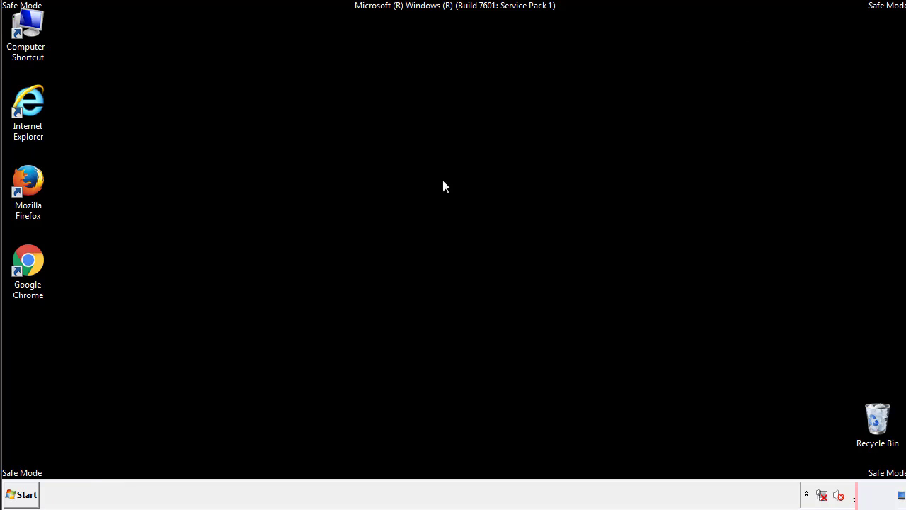
- Open the Startup folder from All Programs in the Start menu
{"action": "left_click", "coordinate": [20, 494]}
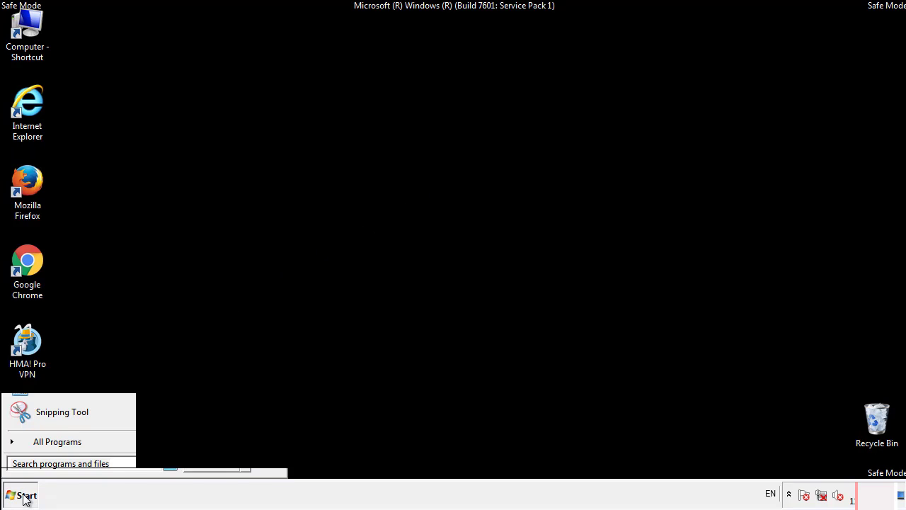
{"action": "left_click", "coordinate": [57, 441]}
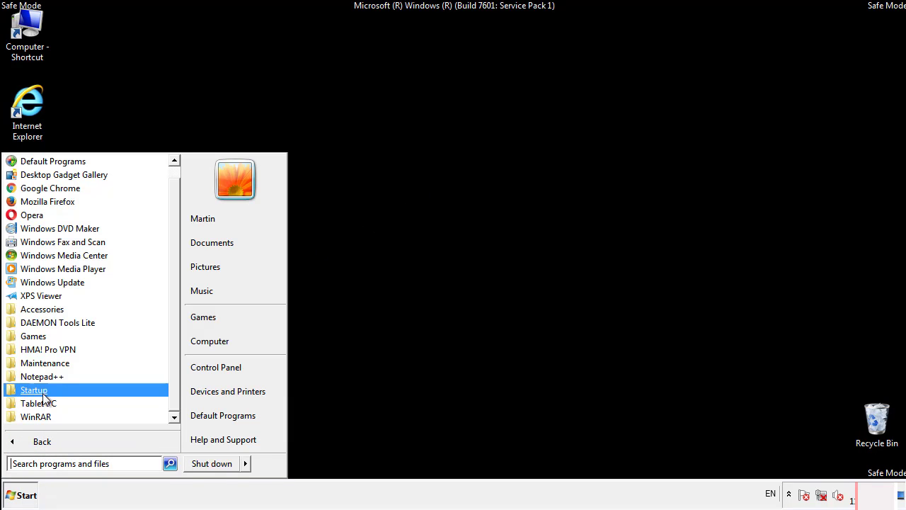
{"action": "right_click", "coordinate": [34, 390]}
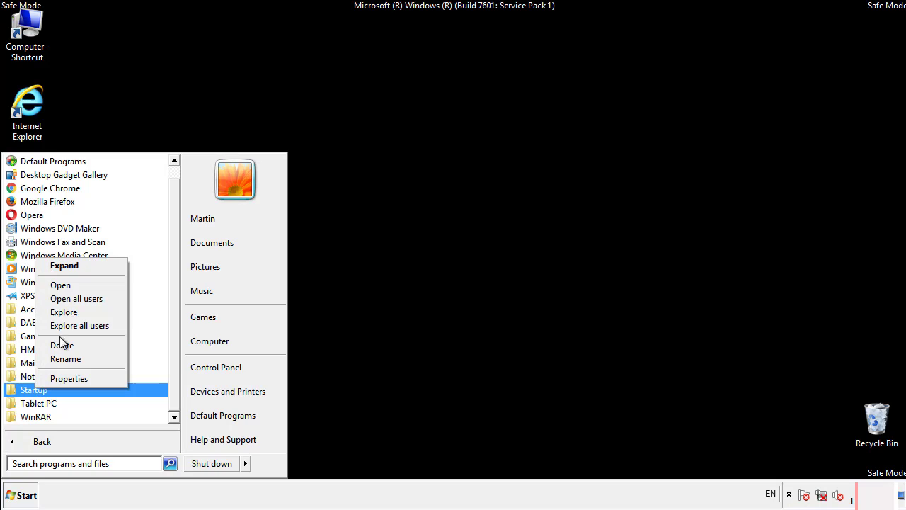
{"action": "left_click", "coordinate": [61, 285]}
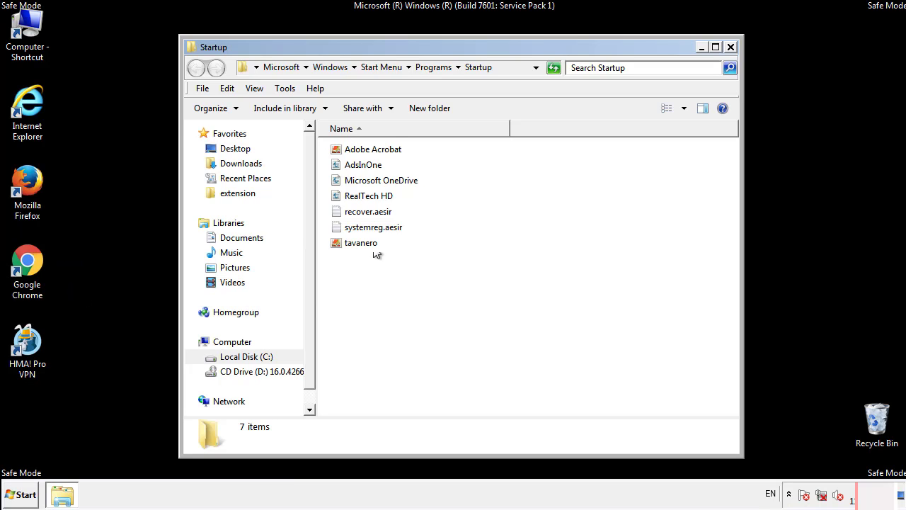
- Delete AdsInOne, recover.aesir, systemreg.aesir and tavanero, then close the Startup folder
{"action": "left_click", "coordinate": [363, 164]}
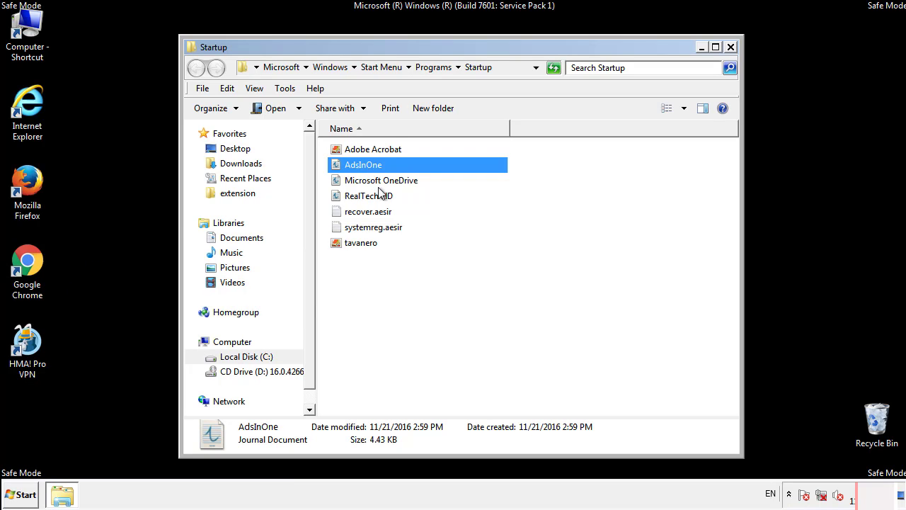
{"action": "left_click", "coordinate": [374, 226]}
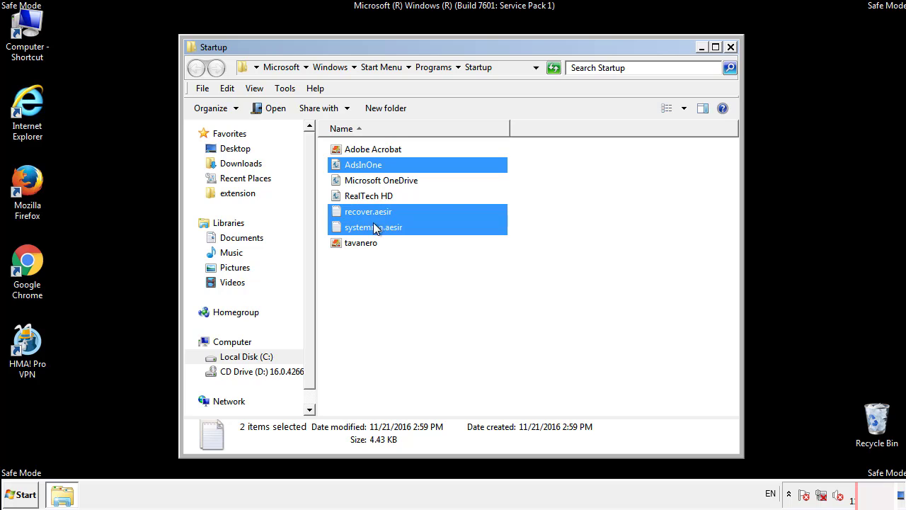
{"action": "right_click", "coordinate": [361, 242]}
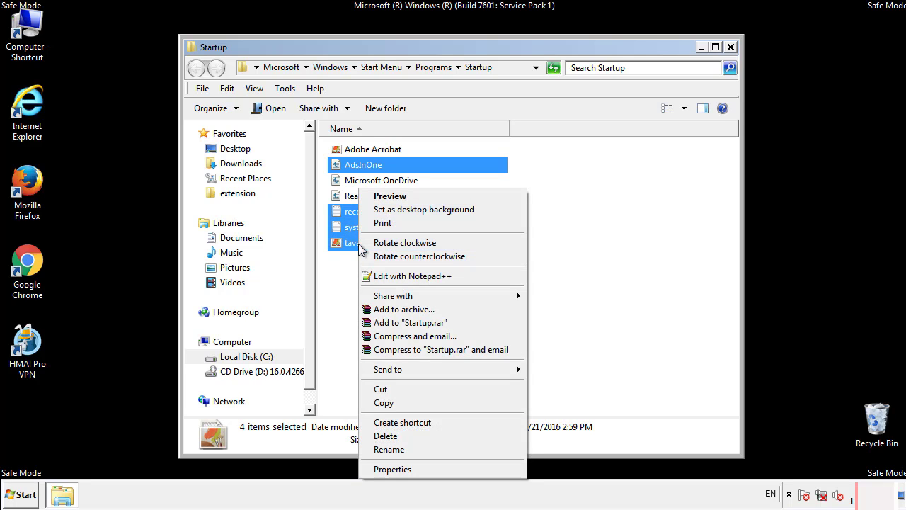
{"action": "left_click", "coordinate": [385, 435]}
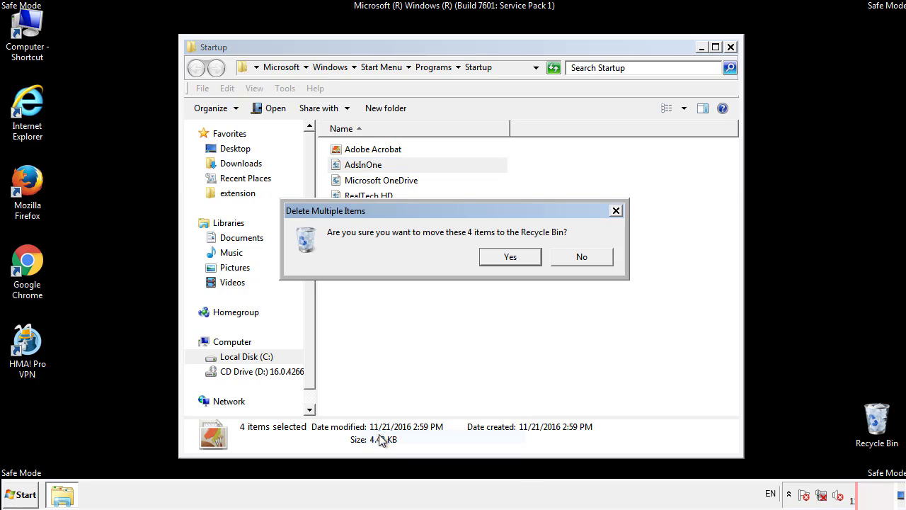
{"action": "left_click", "coordinate": [510, 256]}
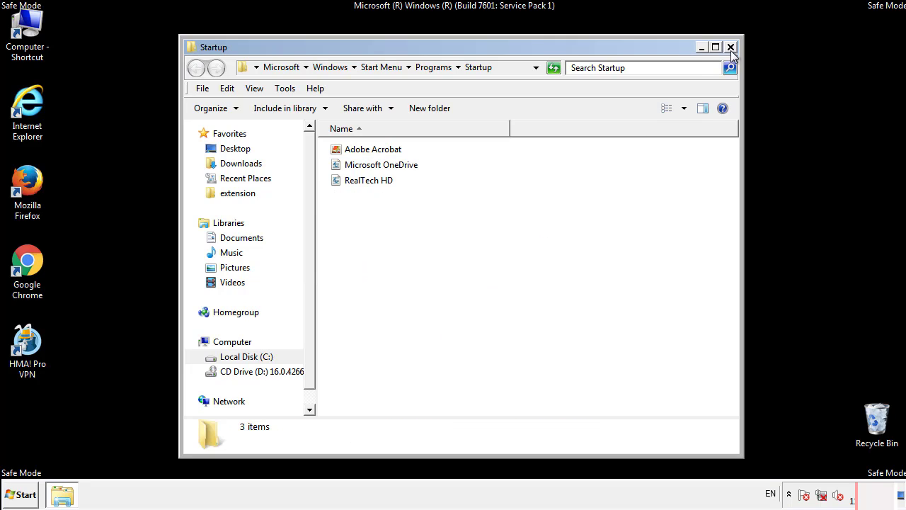
{"action": "left_click", "coordinate": [731, 46]}
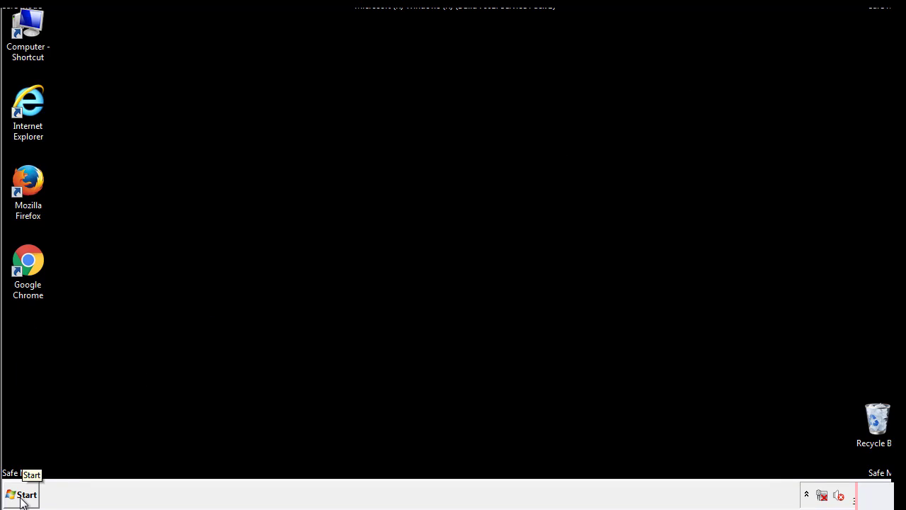
- Launch regedit and expand HKEY_LOCAL_MACHINE\SOFTWARE\Microsoft\Windows to CurrentVersion
{"action": "left_click", "coordinate": [21, 495]}
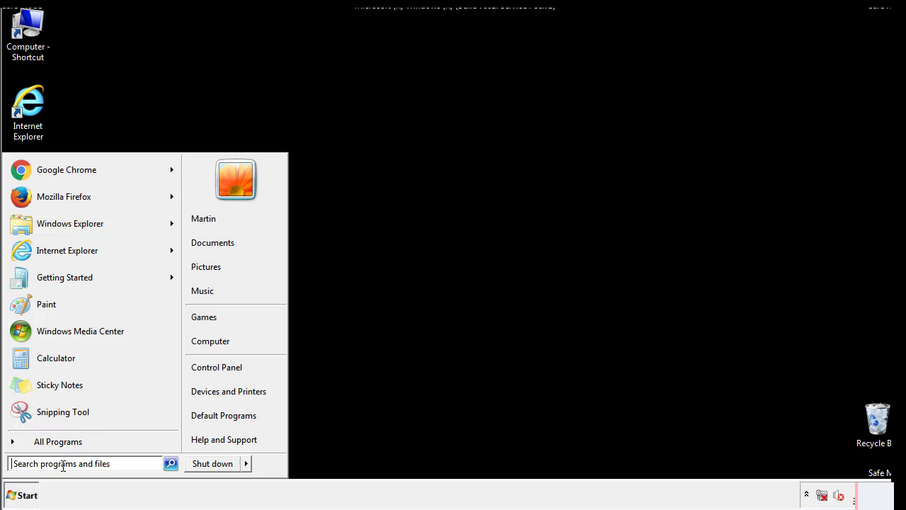
{"action": "type", "text": "reged"}
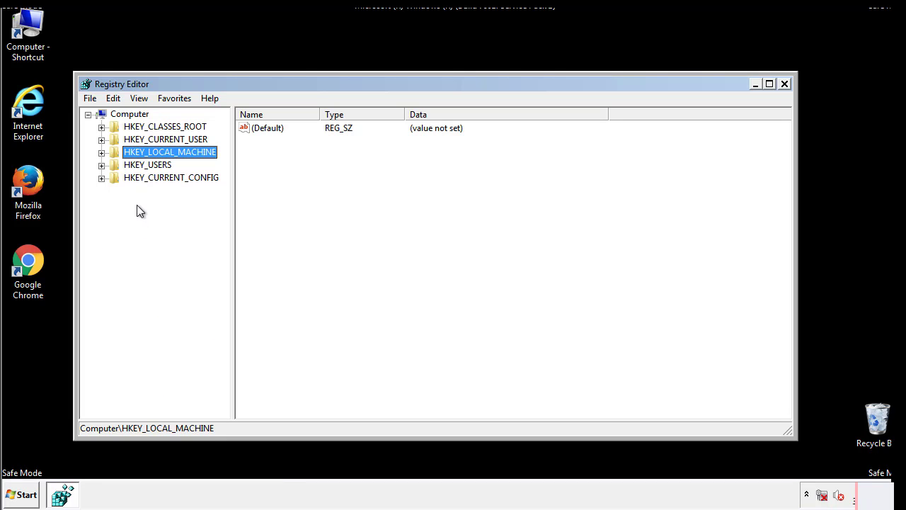
{"action": "left_click", "coordinate": [101, 152]}
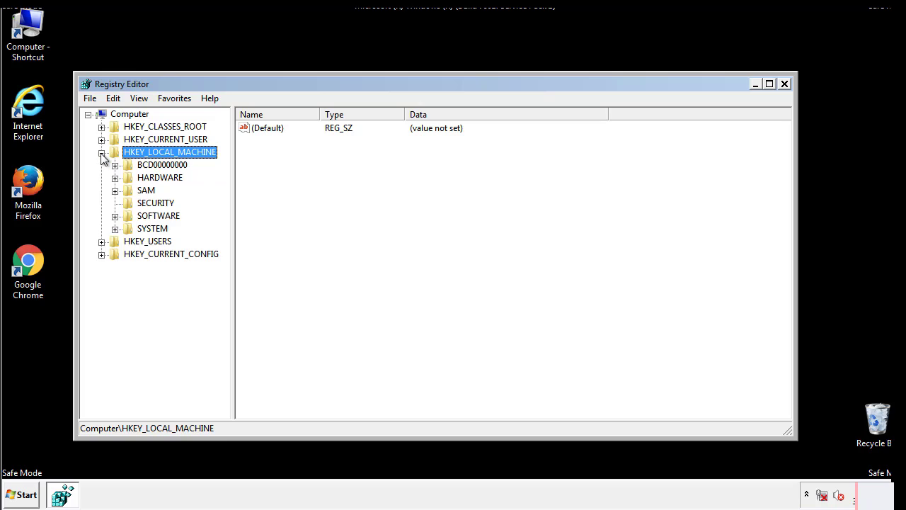
{"action": "mouse_move", "coordinate": [116, 219]}
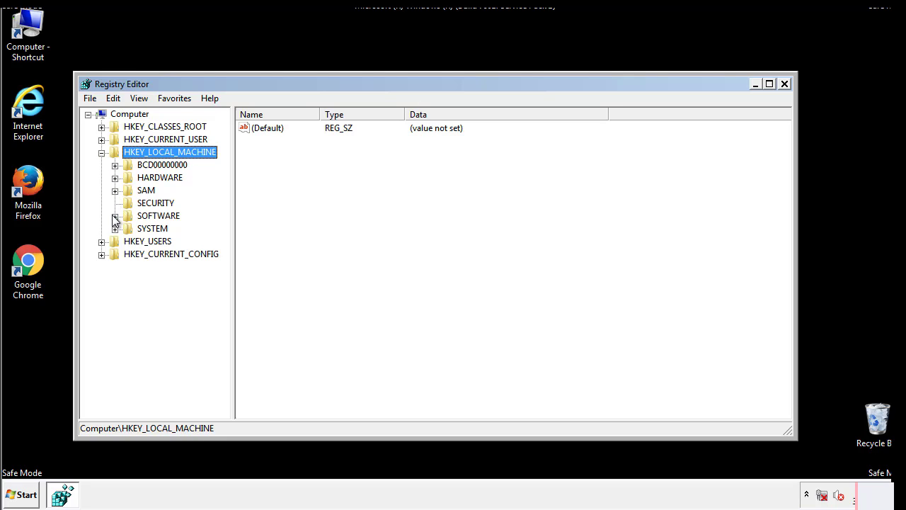
{"action": "left_click", "coordinate": [115, 215]}
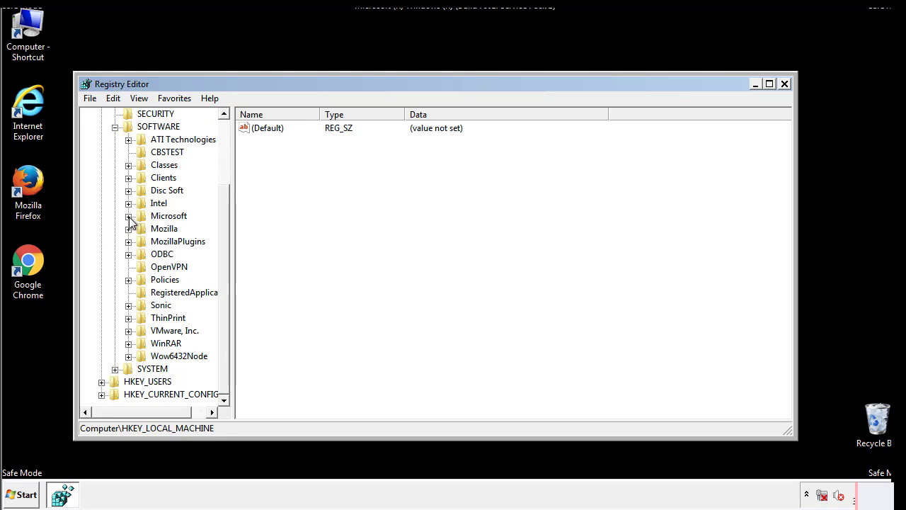
{"action": "left_click", "coordinate": [128, 215]}
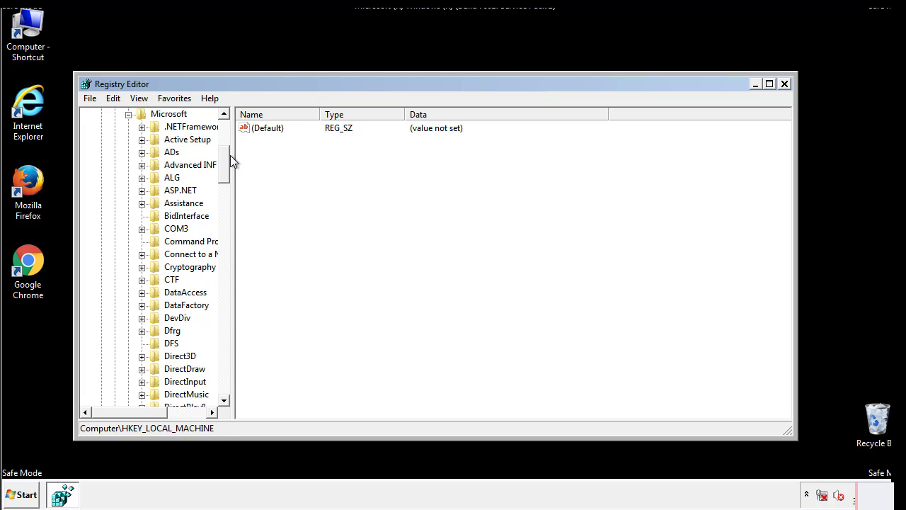
{"action": "scroll", "scroll_direction": "down", "scroll_amount": 3}
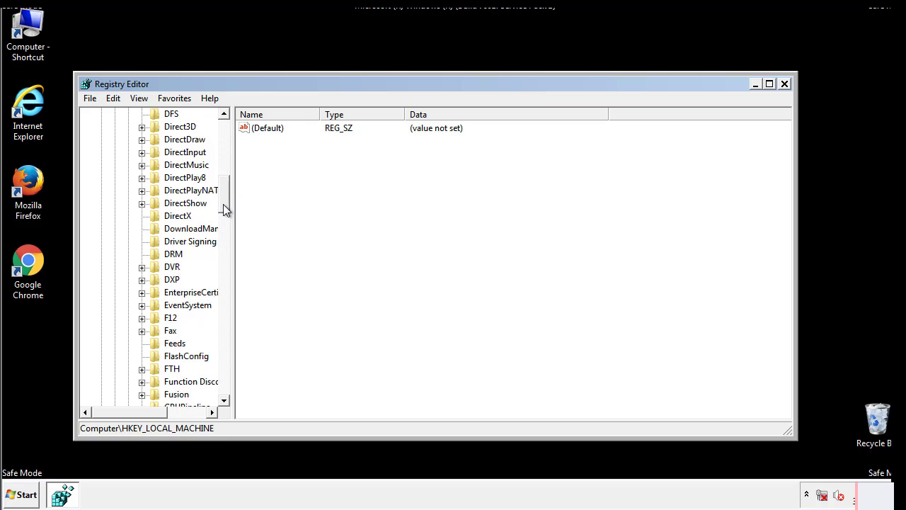
{"action": "scroll", "scroll_direction": "down", "scroll_amount": 3}
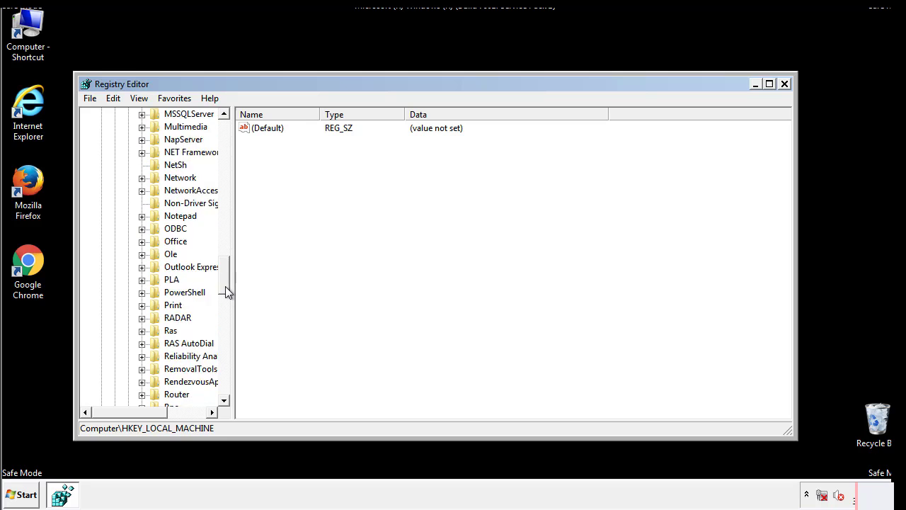
{"action": "scroll", "scroll_direction": "down", "scroll_amount": 3}
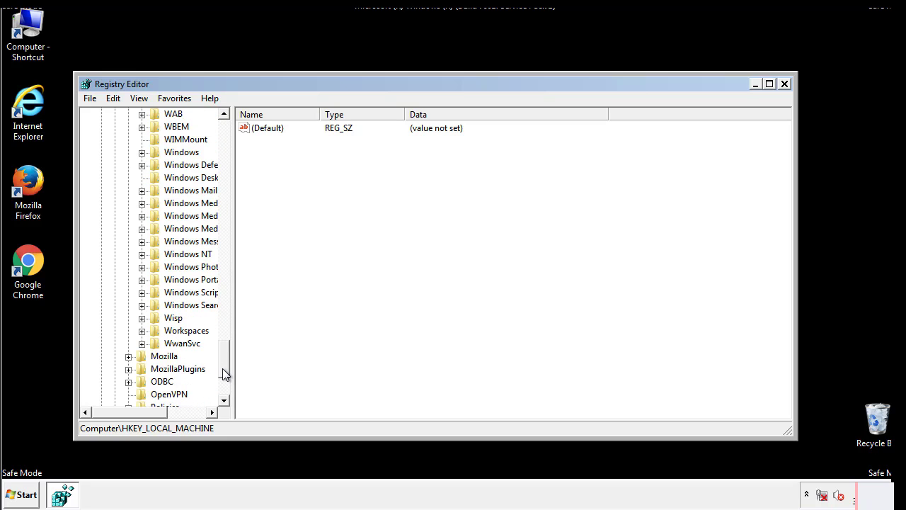
{"action": "left_click", "coordinate": [141, 216]}
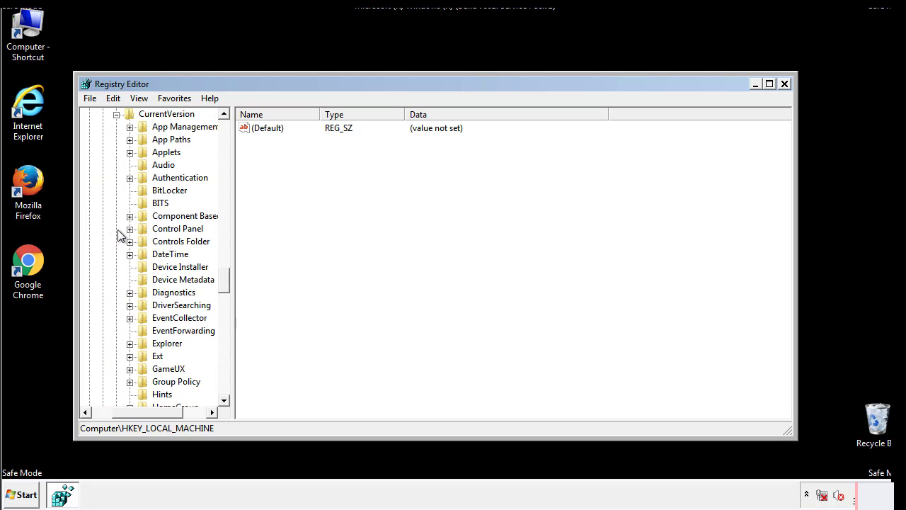
{"action": "scroll", "scroll_direction": "down", "scroll_amount": 3}
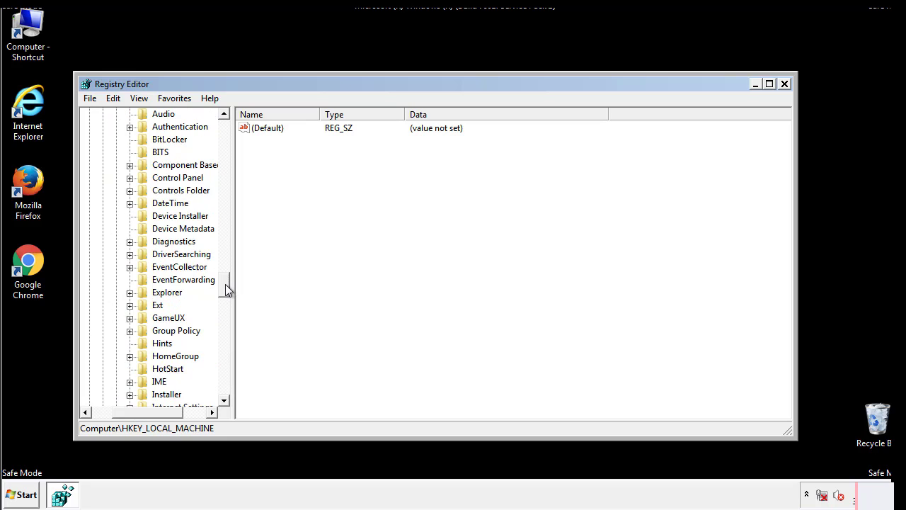
{"action": "scroll", "scroll_direction": "down", "scroll_amount": 3}
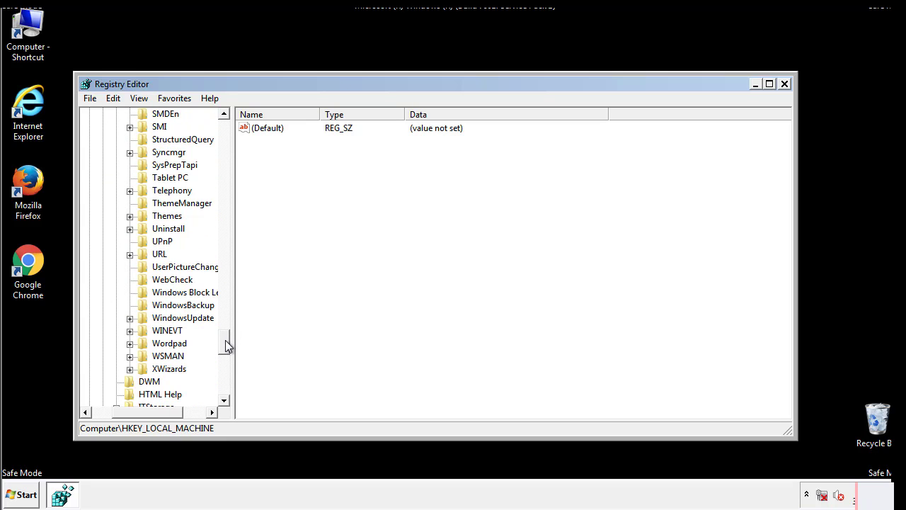
- Delete the tappi.loc value from HKLM CurrentVersion\Run, confirming the deletion
{"action": "scroll", "scroll_direction": "up", "scroll_amount": 3}
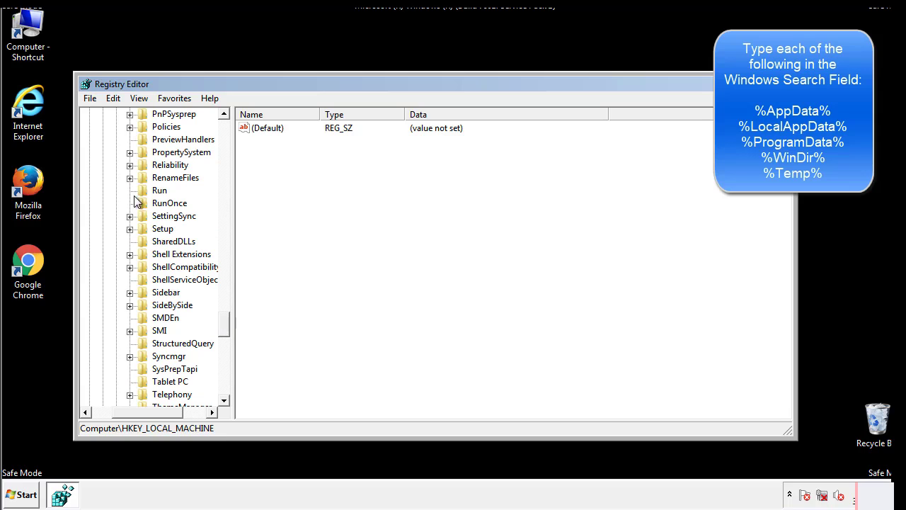
{"action": "left_click", "coordinate": [159, 190]}
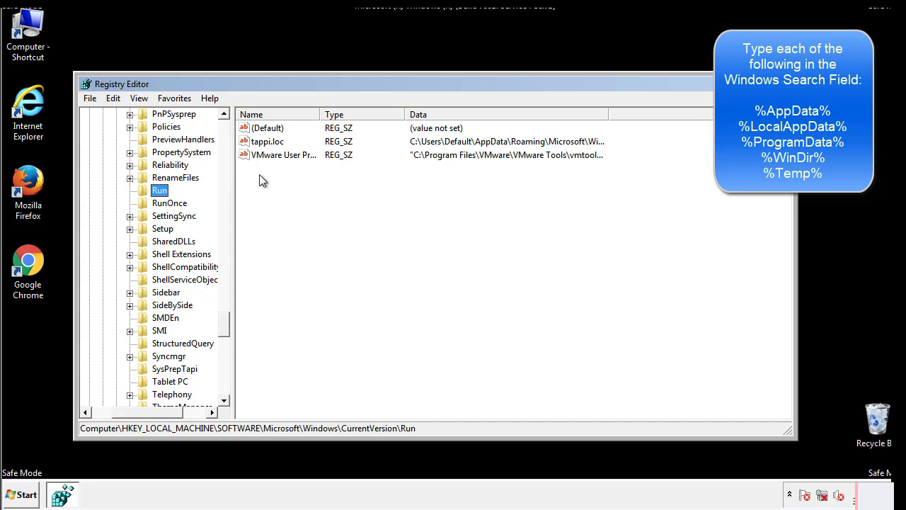
{"action": "mouse_move", "coordinate": [584, 156]}
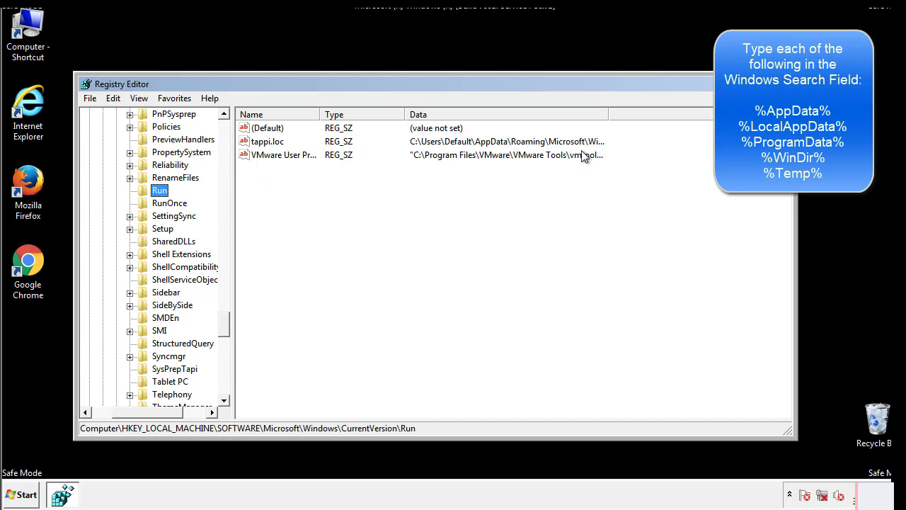
{"action": "left_click", "coordinate": [267, 142]}
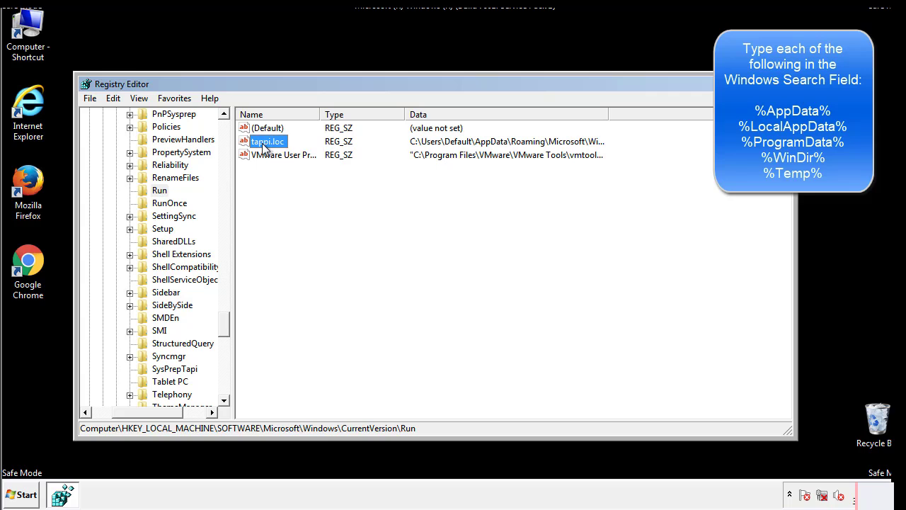
{"action": "key", "text": "Delete"}
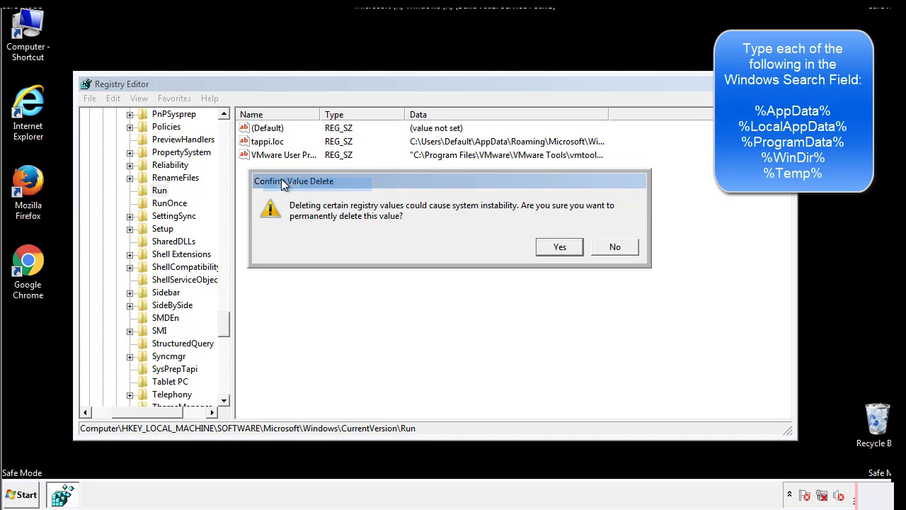
{"action": "left_click", "coordinate": [559, 246]}
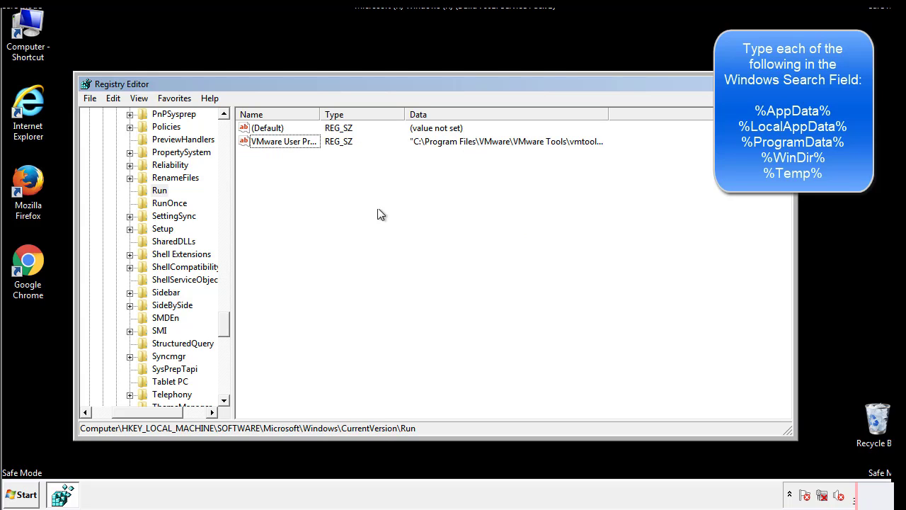
{"action": "scroll", "scroll_direction": "down", "scroll_amount": 3}
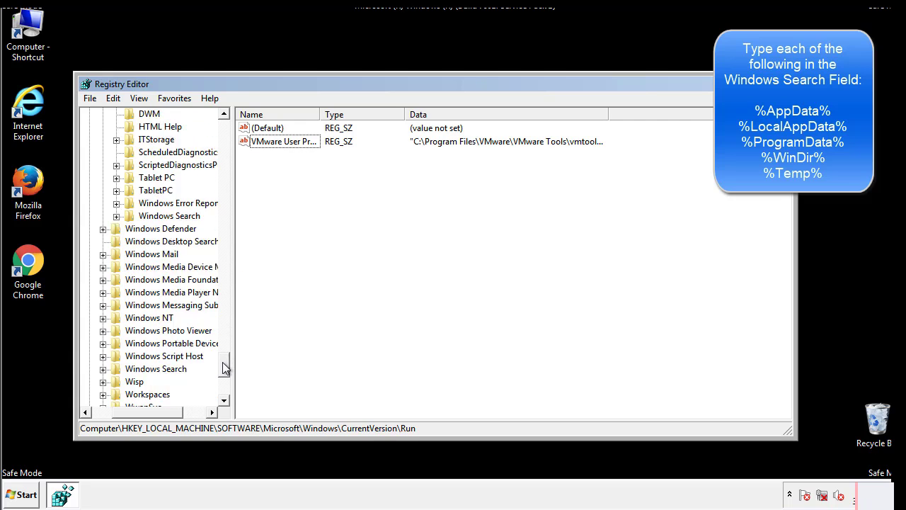
{"action": "scroll", "scroll_direction": "down", "scroll_amount": 3}
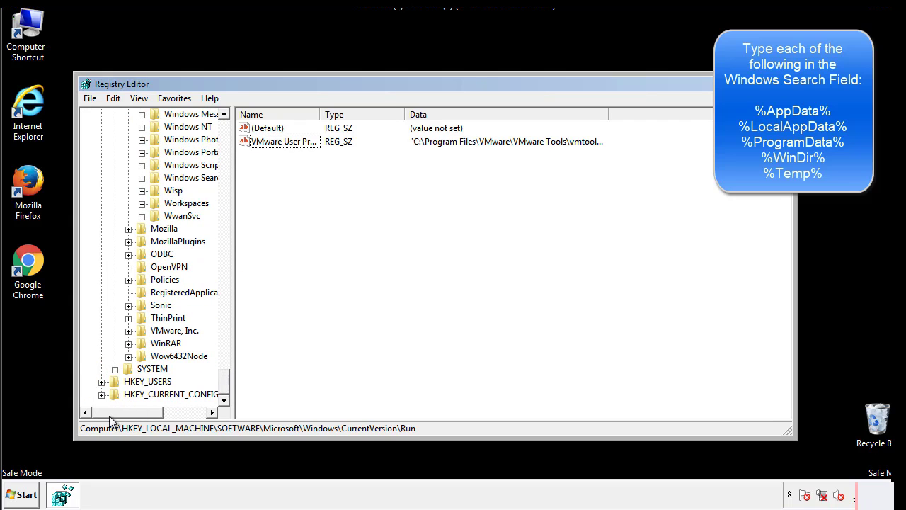
{"action": "scroll", "scroll_direction": "up", "scroll_amount": 3}
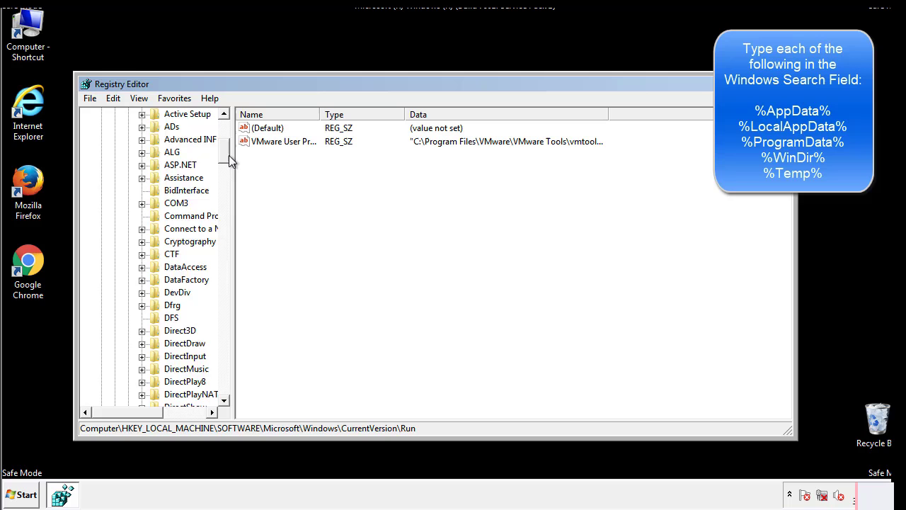
- Collapse HKEY_LOCAL_MACHINE and expand HKEY_CURRENT_USER and its Software key
{"action": "left_click", "coordinate": [102, 152]}
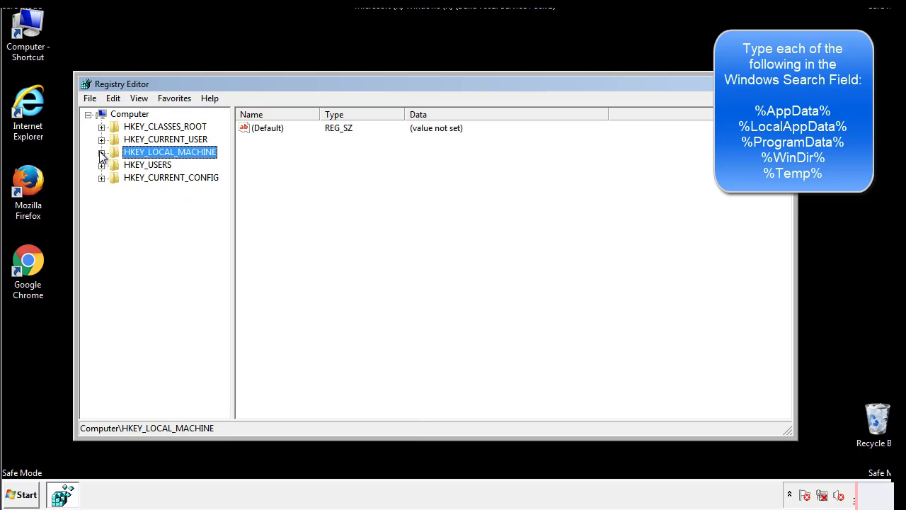
{"action": "left_click", "coordinate": [101, 138]}
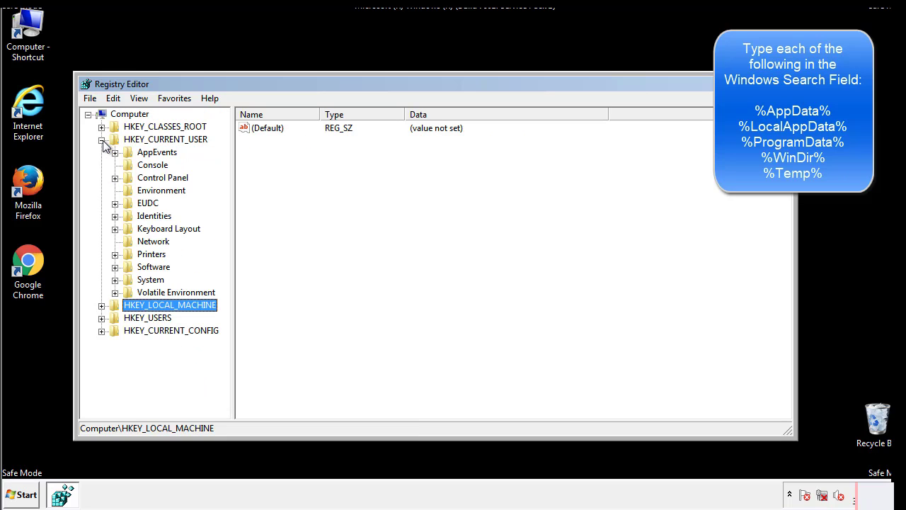
{"action": "mouse_move", "coordinate": [116, 228]}
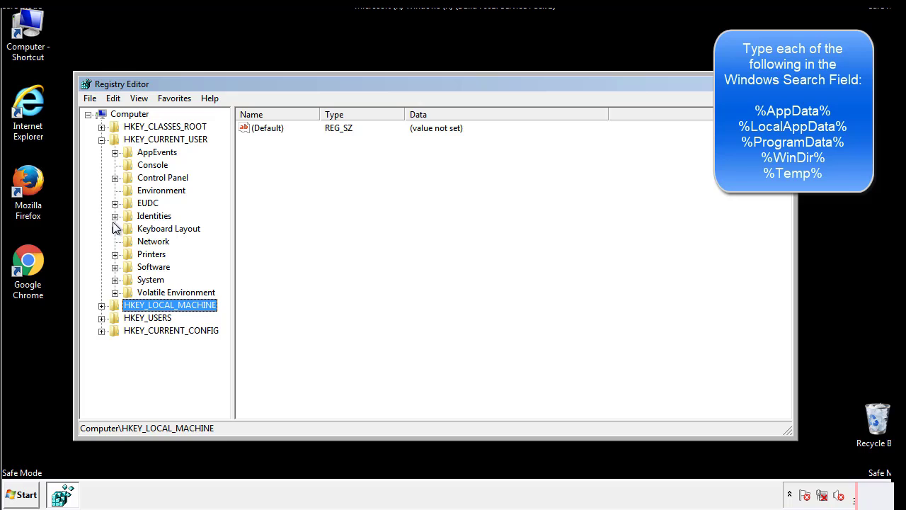
{"action": "mouse_move", "coordinate": [117, 237]}
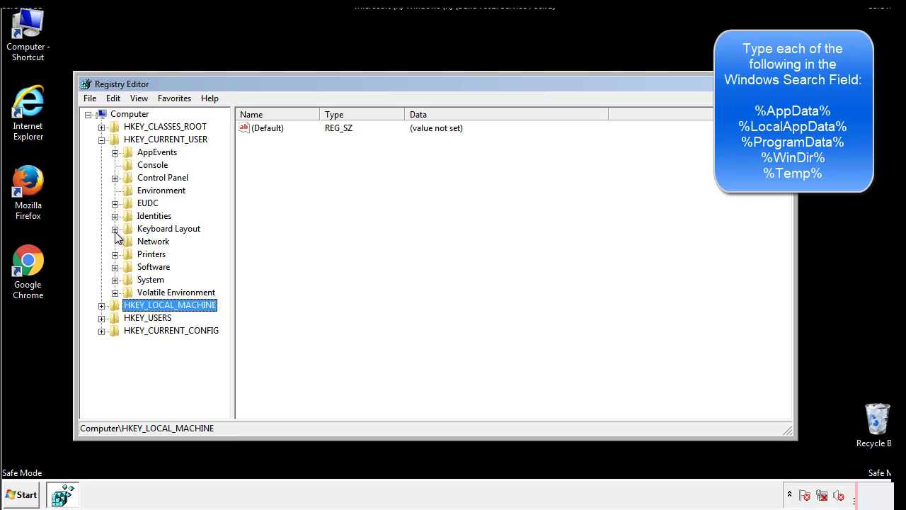
{"action": "left_click", "coordinate": [115, 267]}
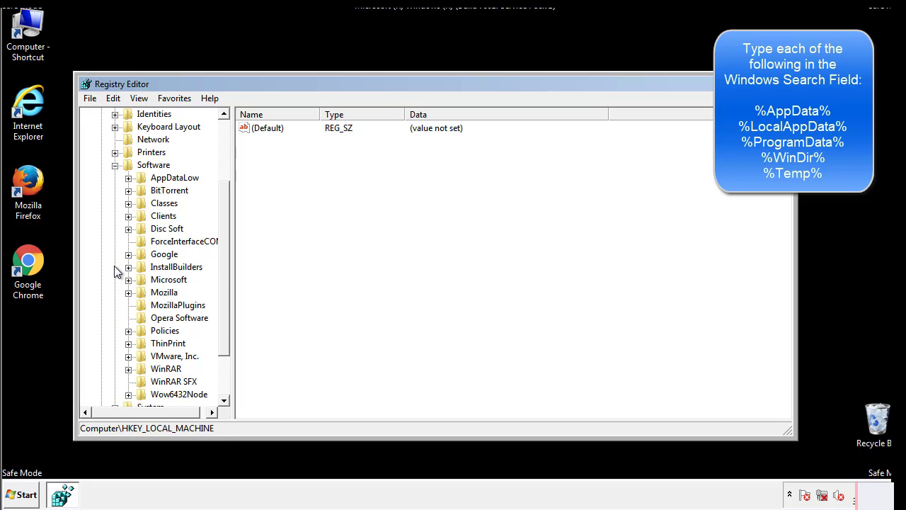
{"action": "scroll", "scroll_direction": "down", "scroll_amount": 3}
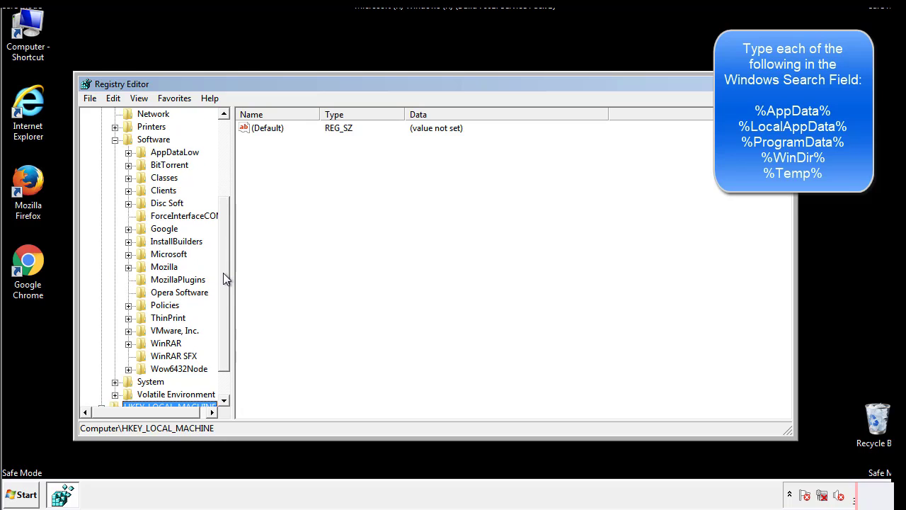
{"action": "mouse_move", "coordinate": [144, 285]}
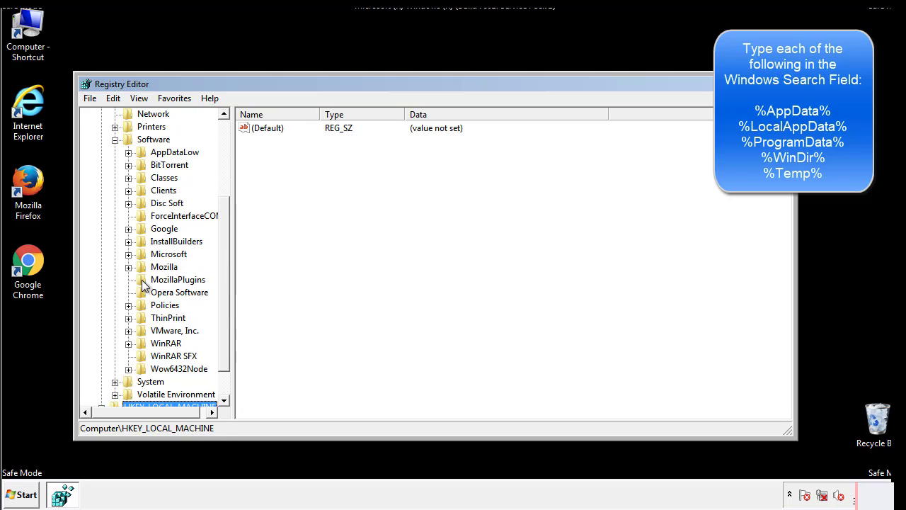
{"action": "mouse_move", "coordinate": [140, 195]}
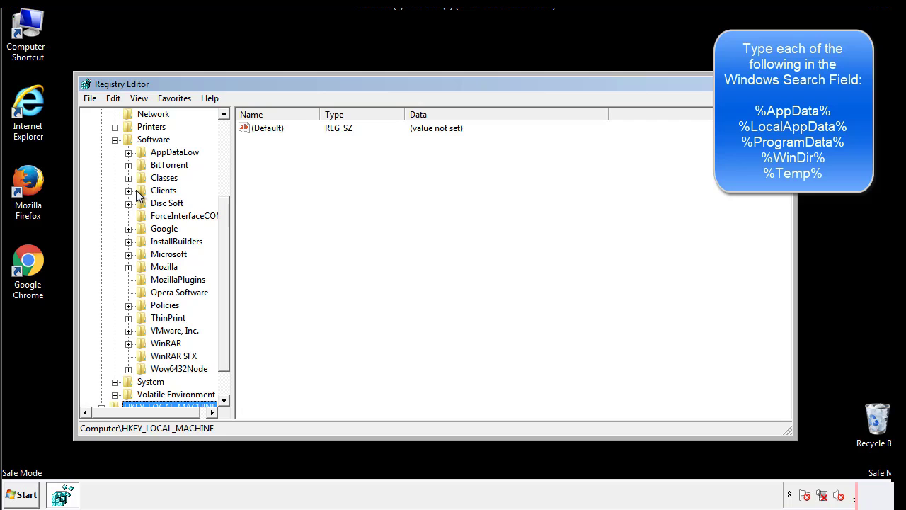
- Inspect the user's Run key, keeping DAEMON Tools Lite, then select Software\Microsoft\Windows
{"action": "left_click", "coordinate": [129, 254]}
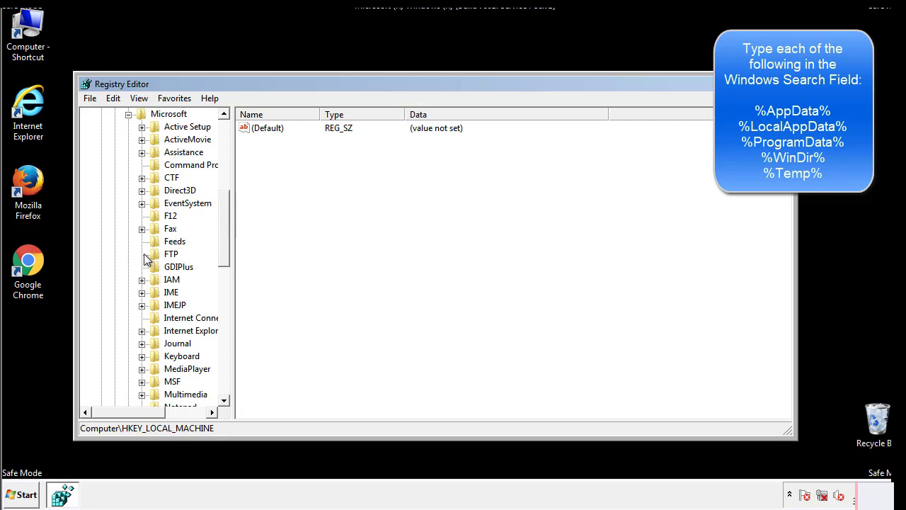
{"action": "scroll", "scroll_direction": "down", "scroll_amount": 3}
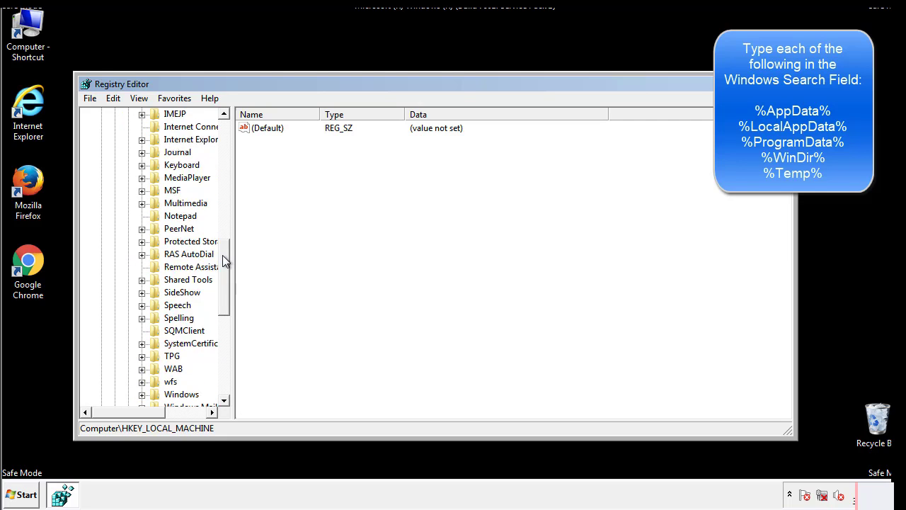
{"action": "scroll", "scroll_direction": "down", "scroll_amount": 3}
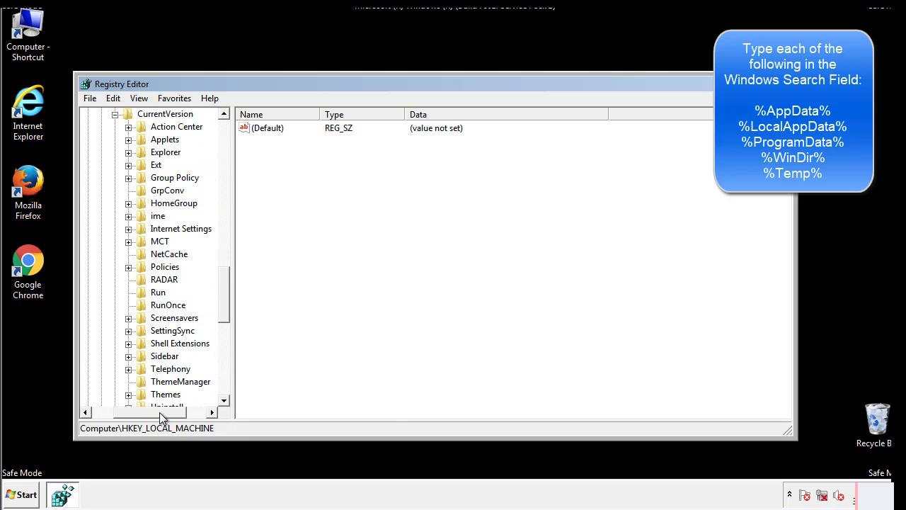
{"action": "left_click", "coordinate": [158, 292]}
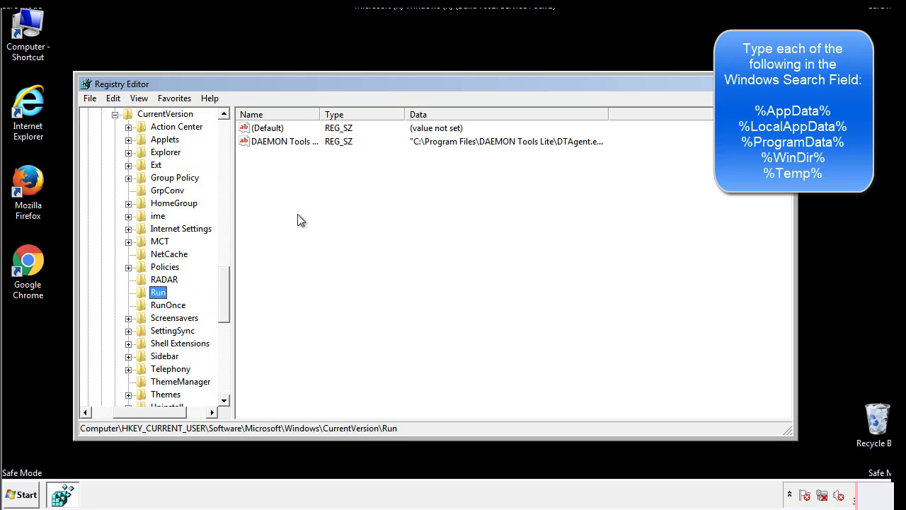
{"action": "mouse_move", "coordinate": [295, 156]}
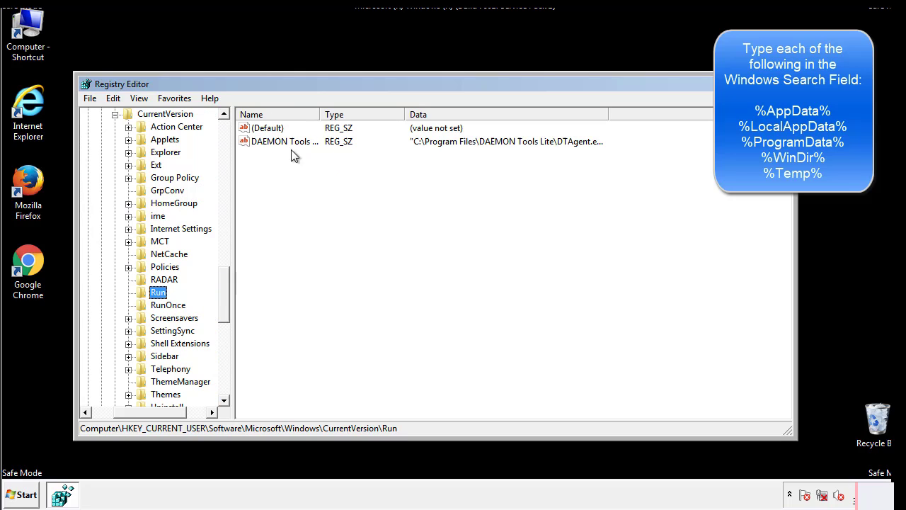
{"action": "mouse_move", "coordinate": [388, 166]}
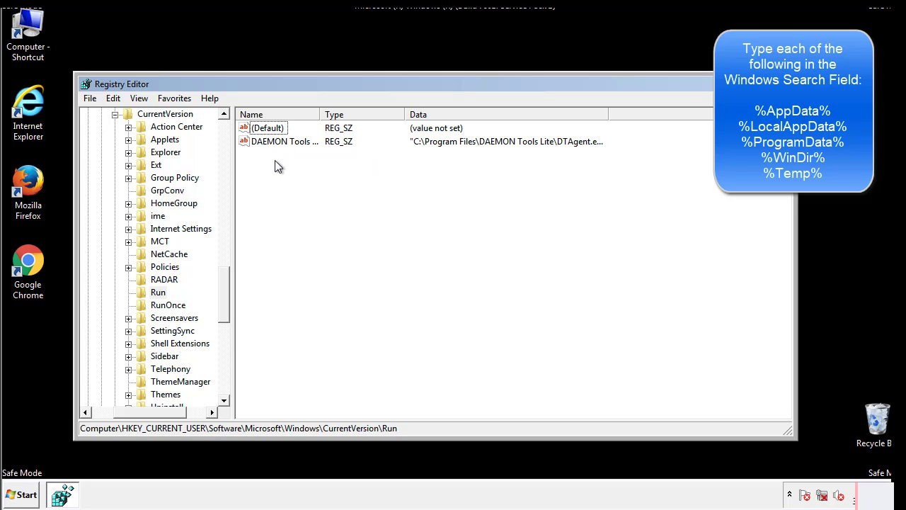
{"action": "mouse_move", "coordinate": [327, 166]}
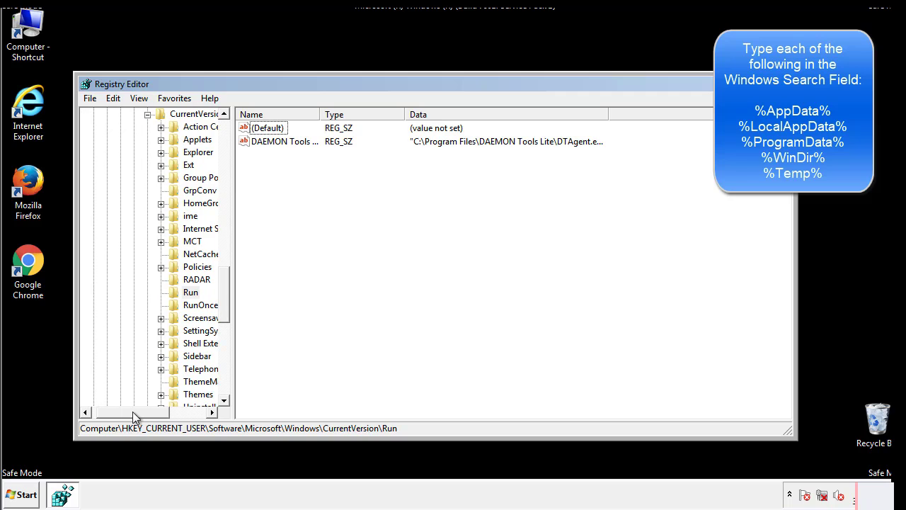
{"action": "scroll", "scroll_direction": "up", "scroll_amount": 3}
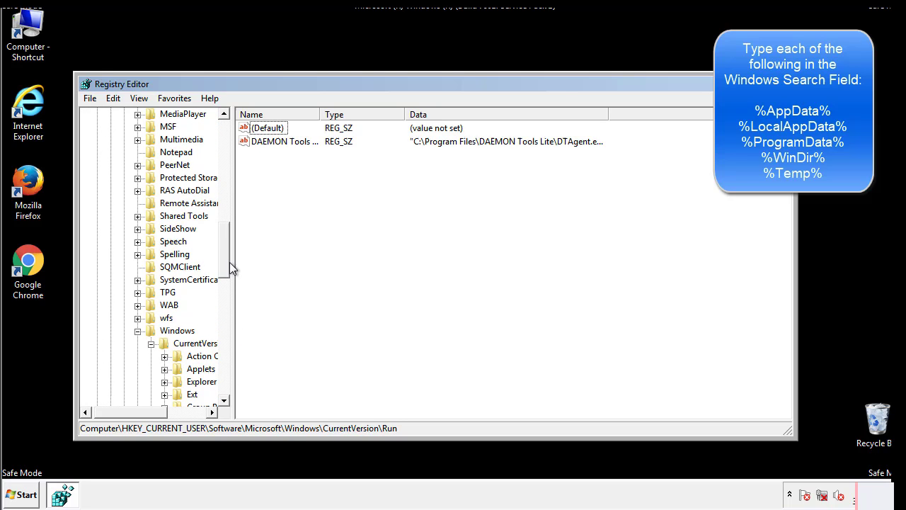
{"action": "left_click", "coordinate": [178, 330]}
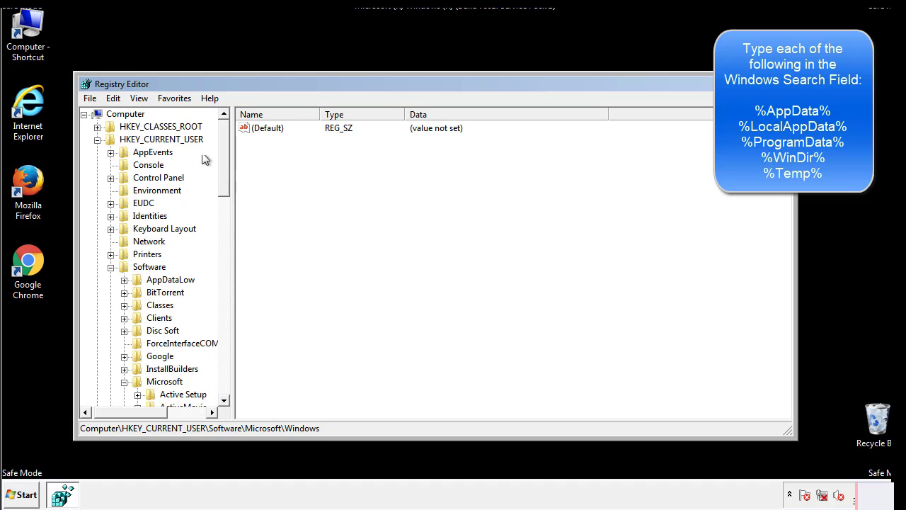
- Search the registry for %temp% with Edit > Find
{"action": "left_click", "coordinate": [113, 98]}
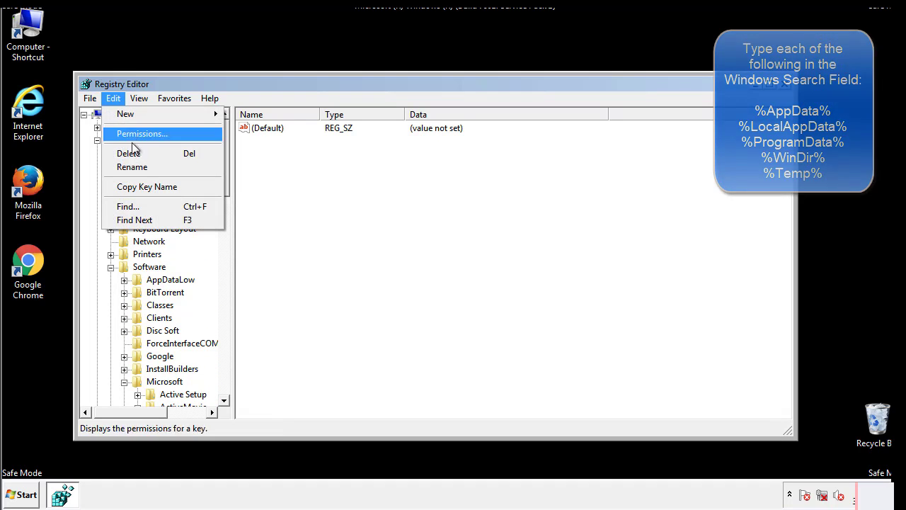
{"action": "left_click", "coordinate": [127, 206]}
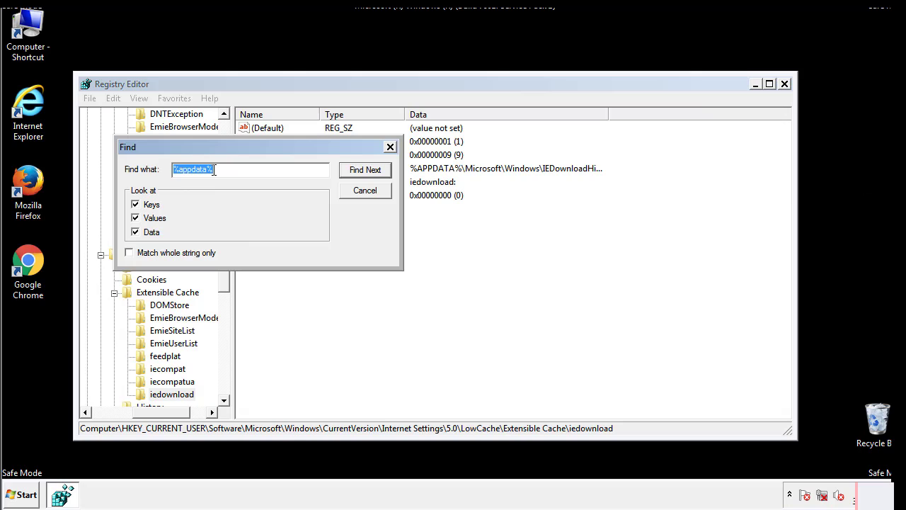
{"action": "type", "text": "%4"}
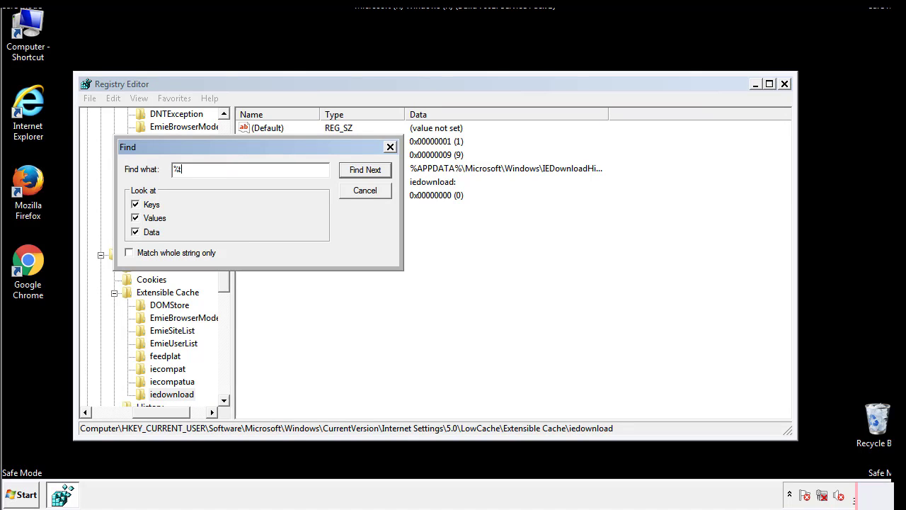
{"action": "type", "text": "emp%"}
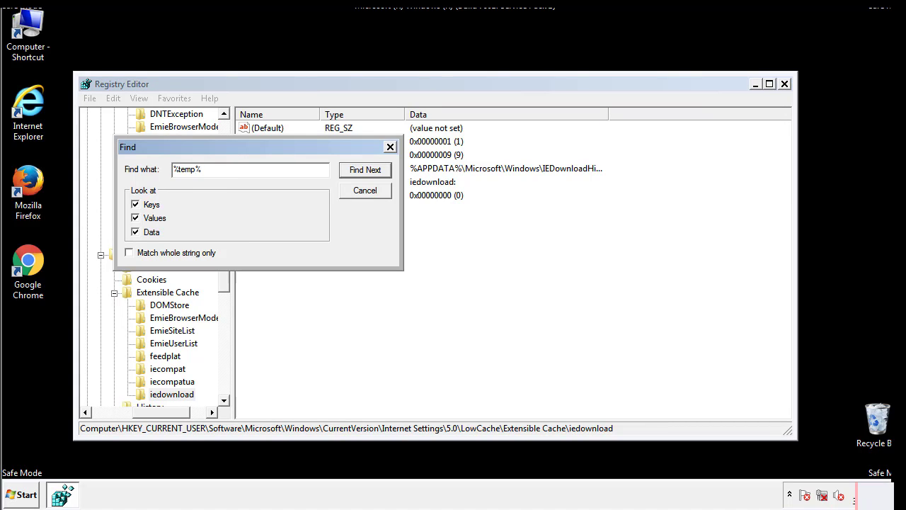
{"action": "left_click", "coordinate": [365, 170]}
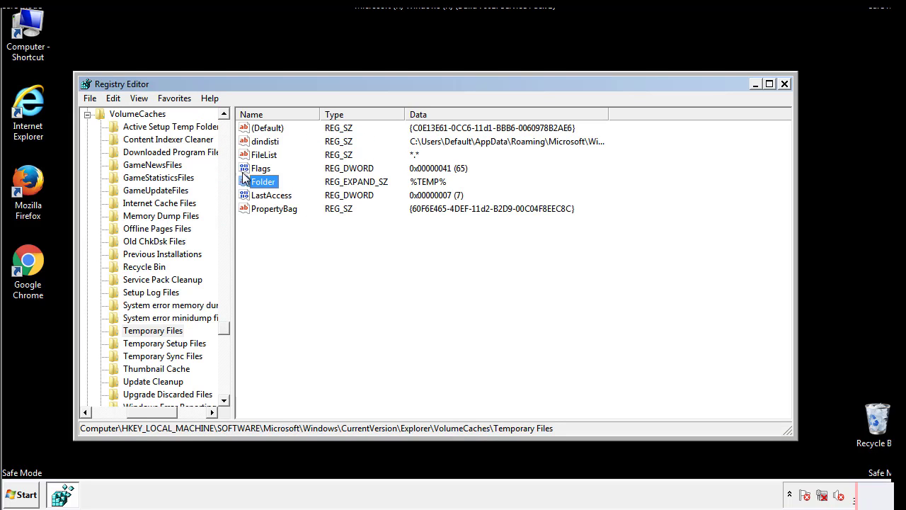
- Delete all values of the Temporary Files key, confirming the deletion
{"action": "left_click", "coordinate": [295, 233]}
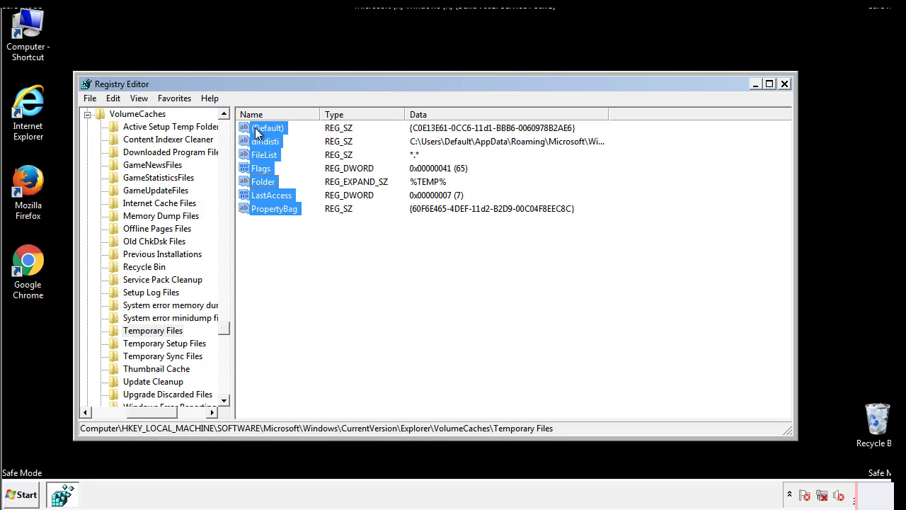
{"action": "right_click", "coordinate": [268, 128]}
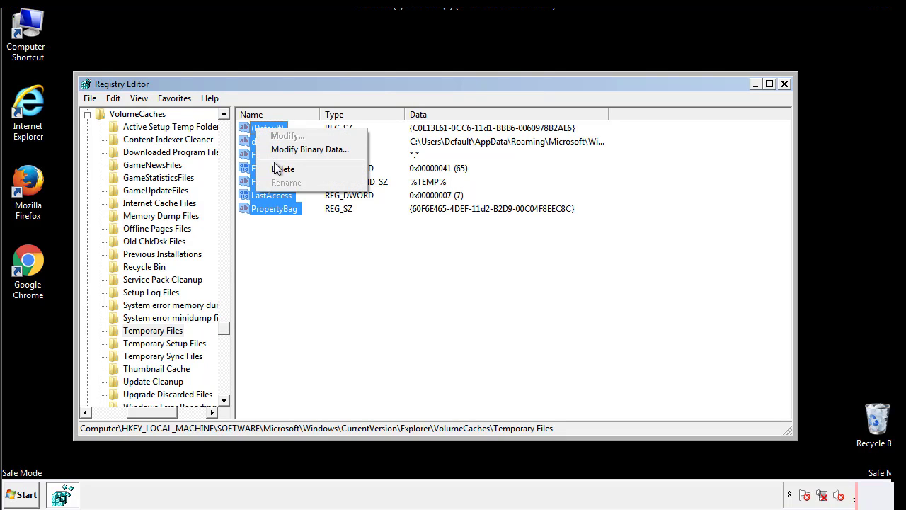
{"action": "left_click", "coordinate": [283, 168]}
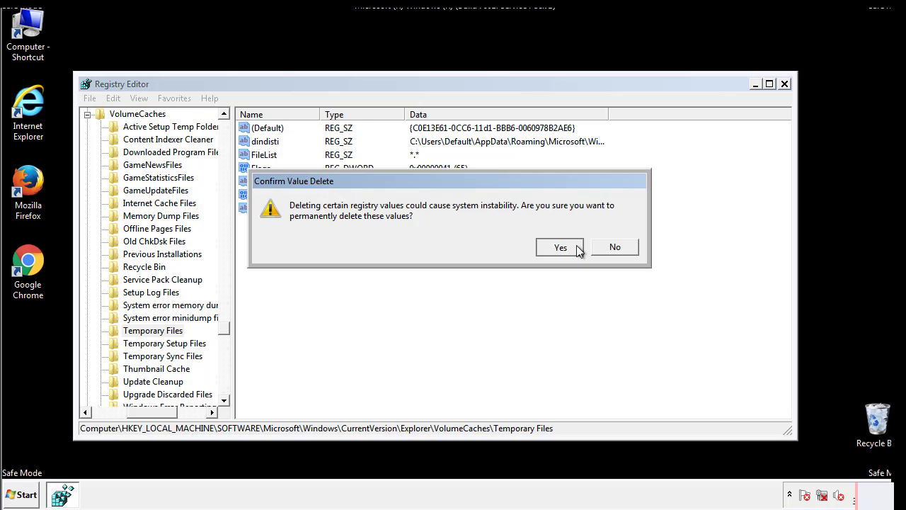
{"action": "left_click", "coordinate": [560, 247]}
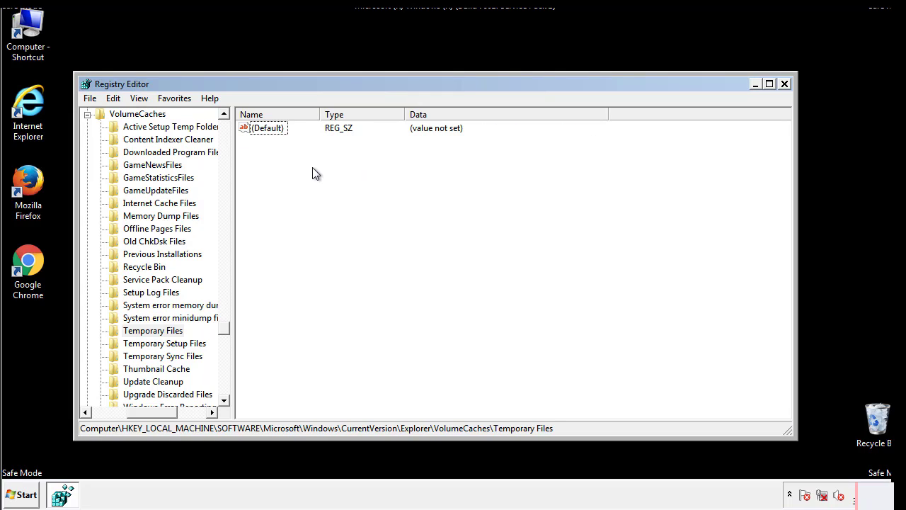
{"action": "mouse_move", "coordinate": [785, 85]}
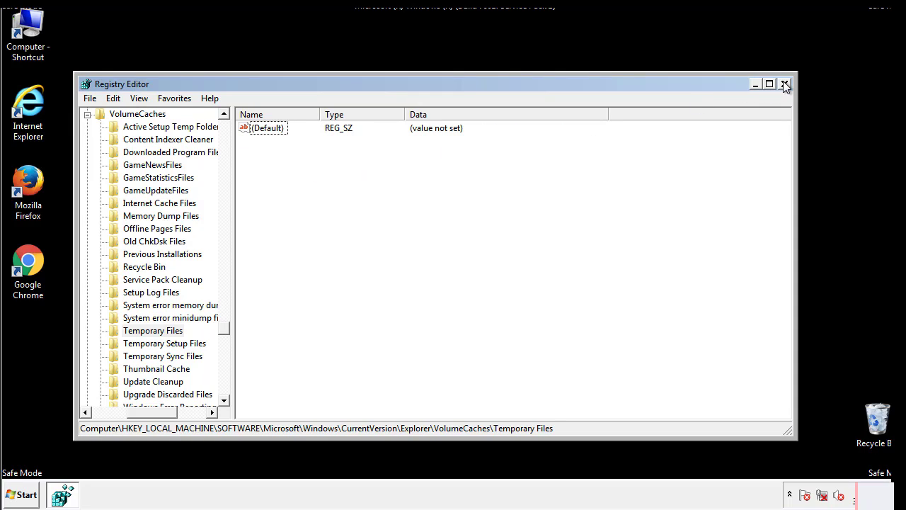
- Close Registry Editor and launch msconfig from the Start menu search
{"action": "left_click", "coordinate": [785, 83]}
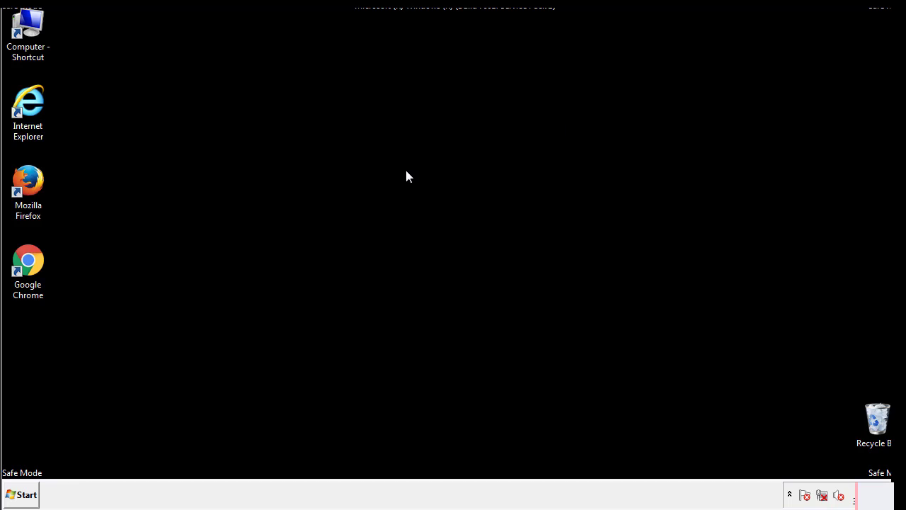
{"action": "mouse_move", "coordinate": [38, 355]}
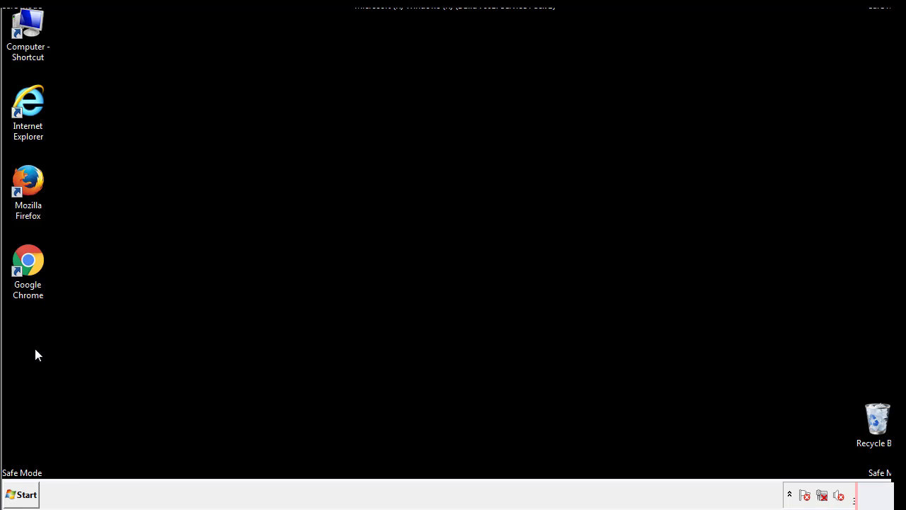
{"action": "left_click", "coordinate": [22, 494]}
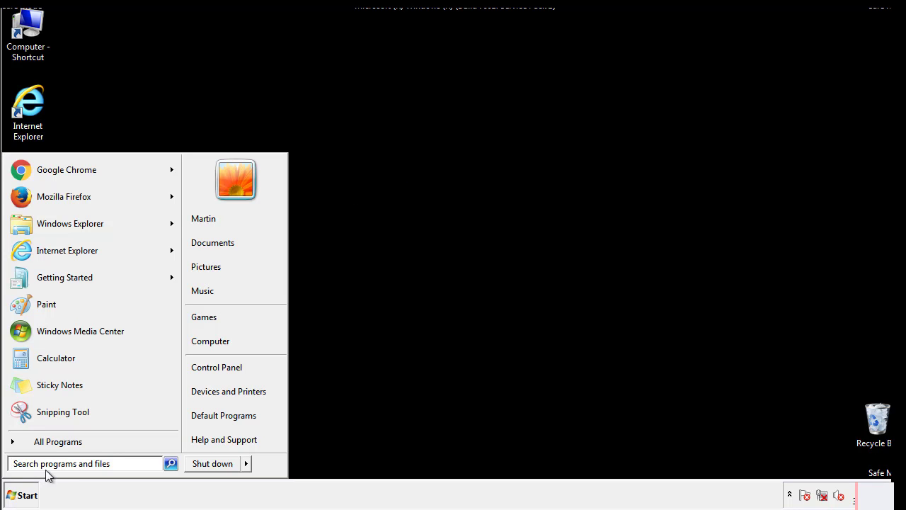
{"action": "type", "text": "mscon"}
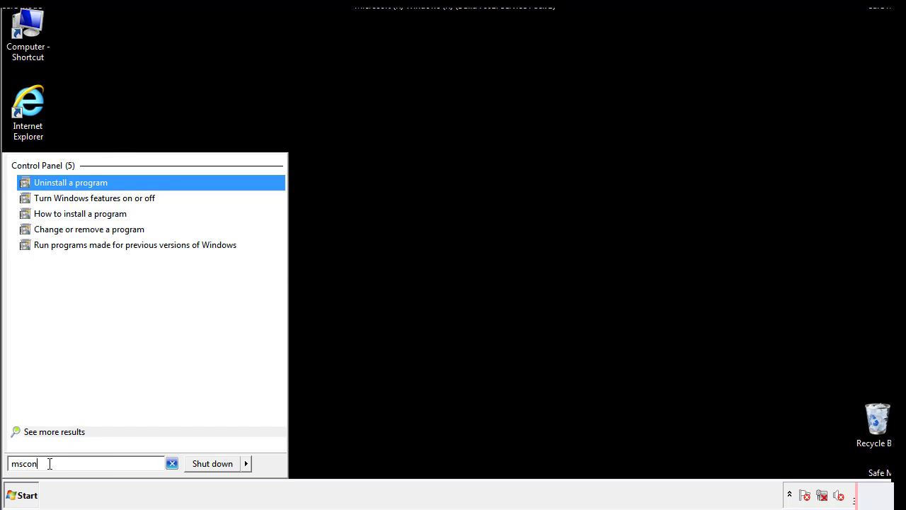
{"action": "type", "text": "fig"}
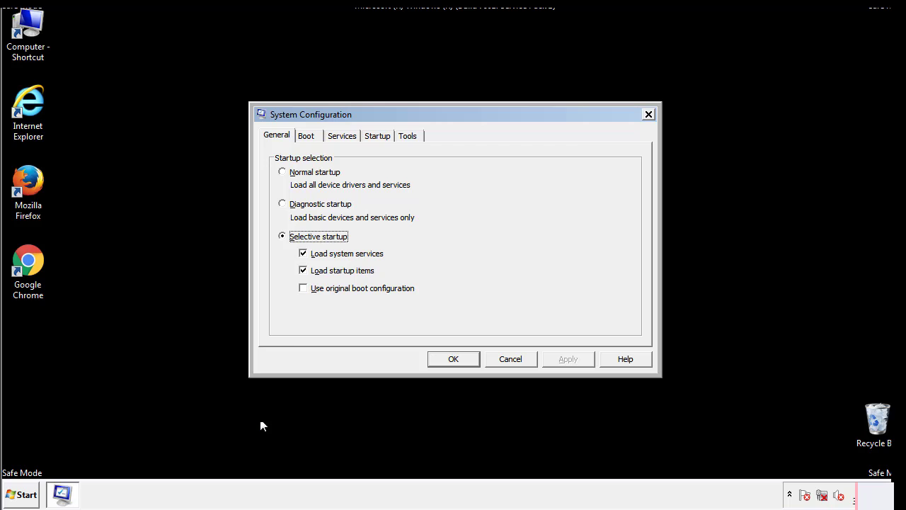
- Uncheck Safe boot on the System Configuration Boot tab, apply it, and restart Windows
{"action": "left_click", "coordinate": [306, 135]}
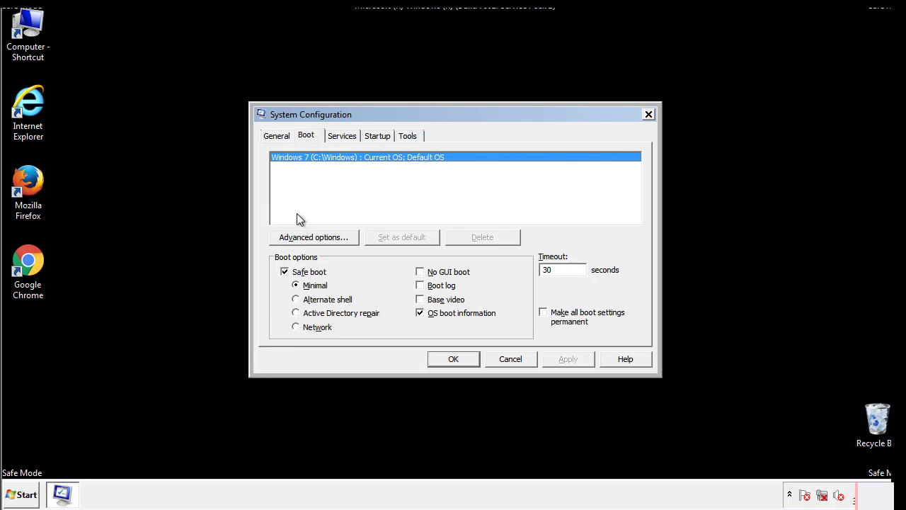
{"action": "left_click", "coordinate": [284, 272]}
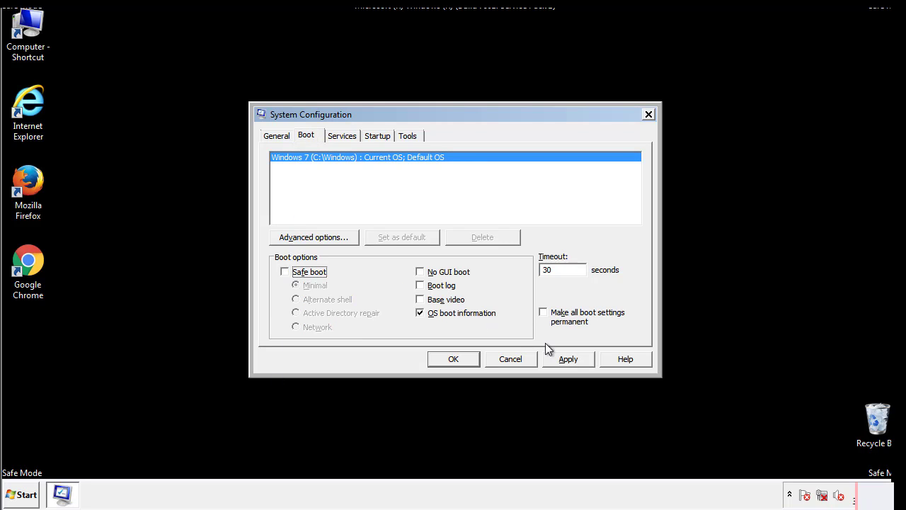
{"action": "left_click", "coordinate": [453, 359]}
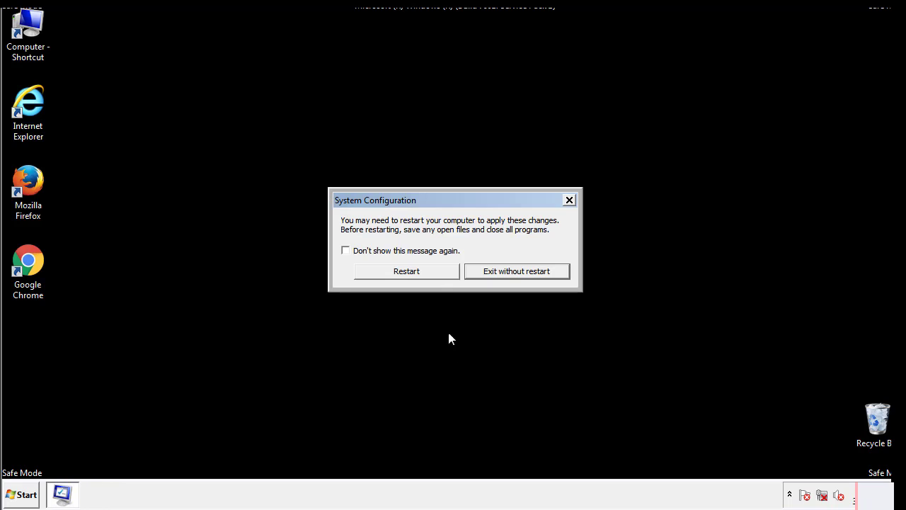
{"action": "left_click", "coordinate": [406, 271]}
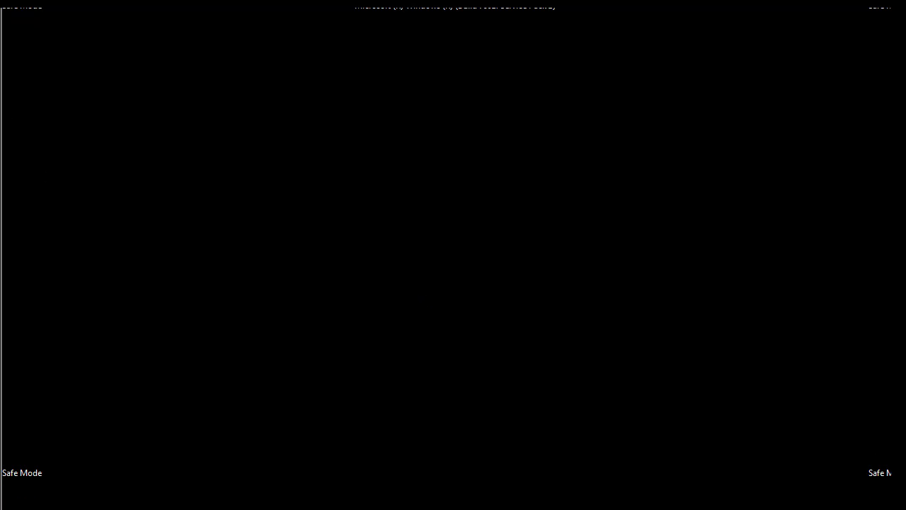